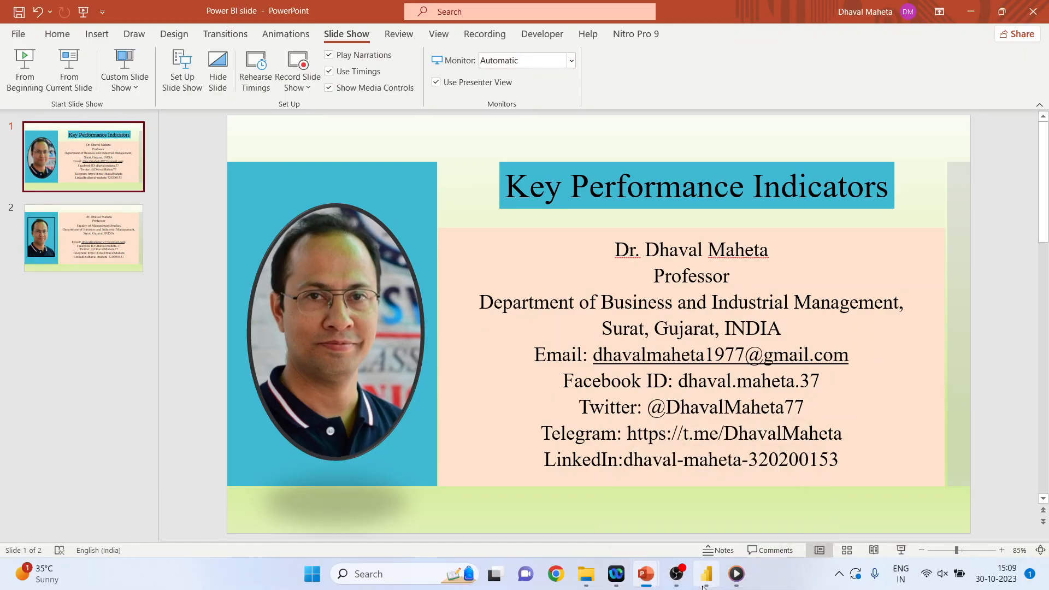
Switch from the PowerPoint title slide back to the Power BI report
left_click(704, 577)
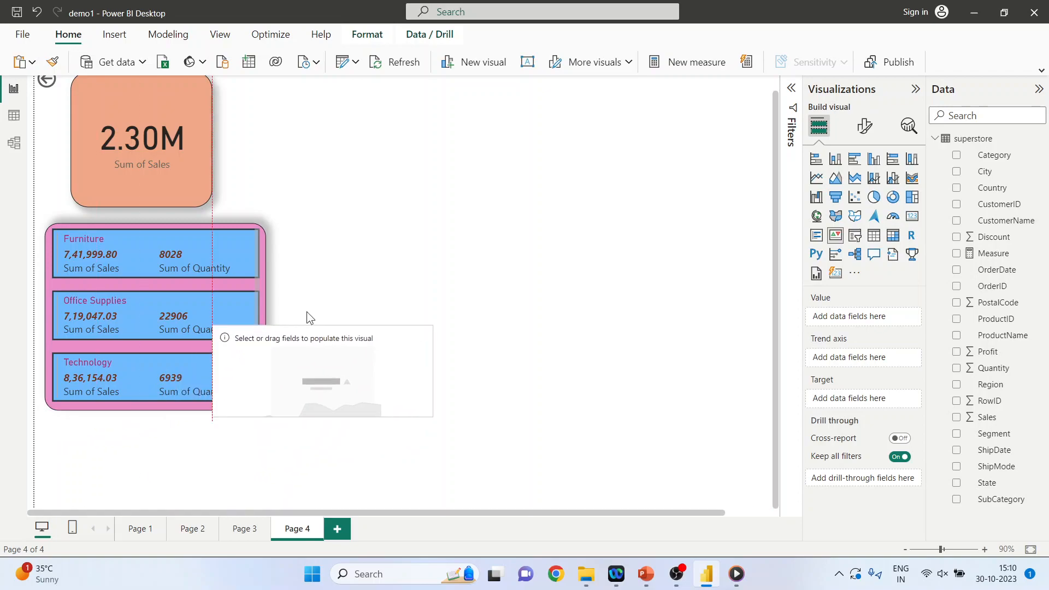
Move and enlarge the KPI visual, using Sales as value and OrderDate as trend
left_click_drag(321, 371, 400, 142)
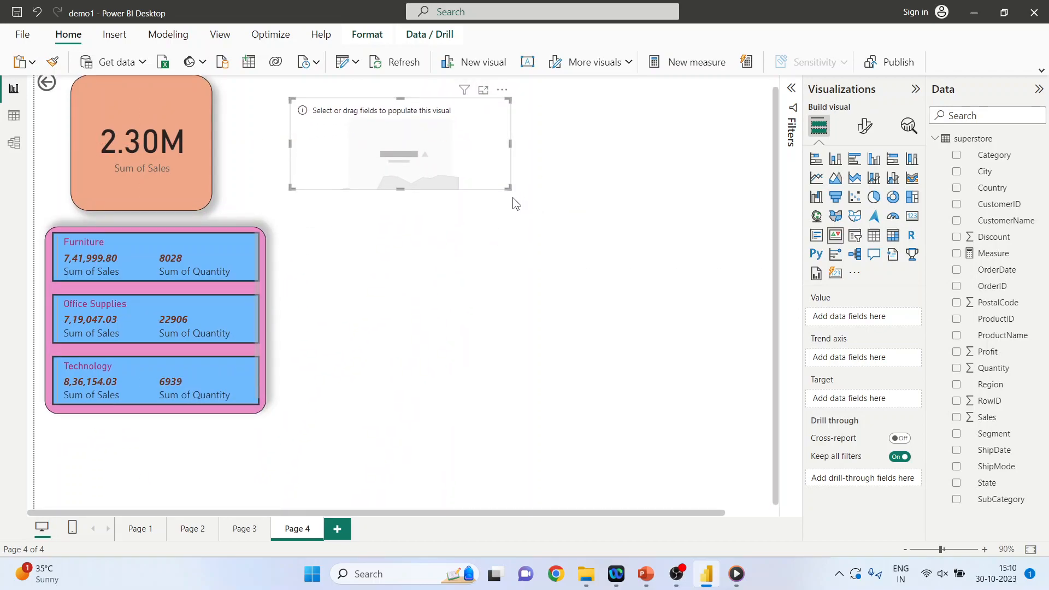
left_click_drag(512, 191, 664, 307)
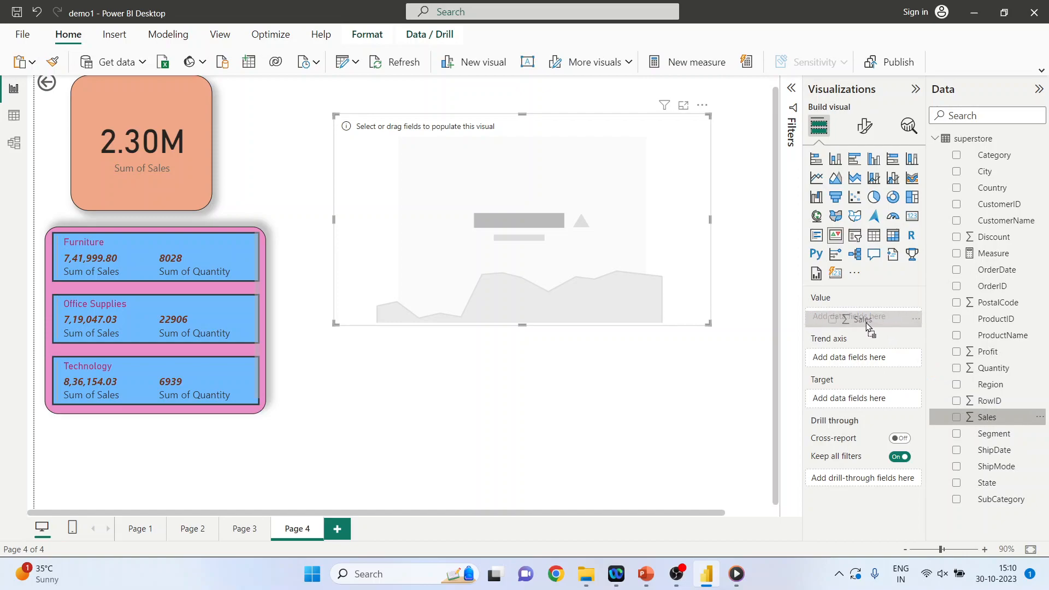
left_click(955, 417)
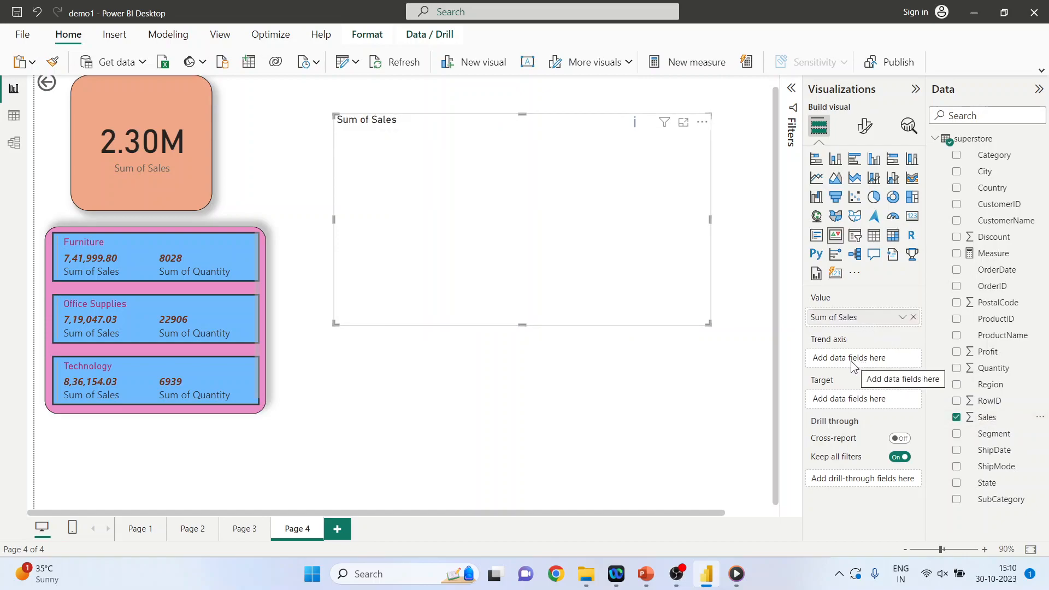
mouse_move(995, 269)
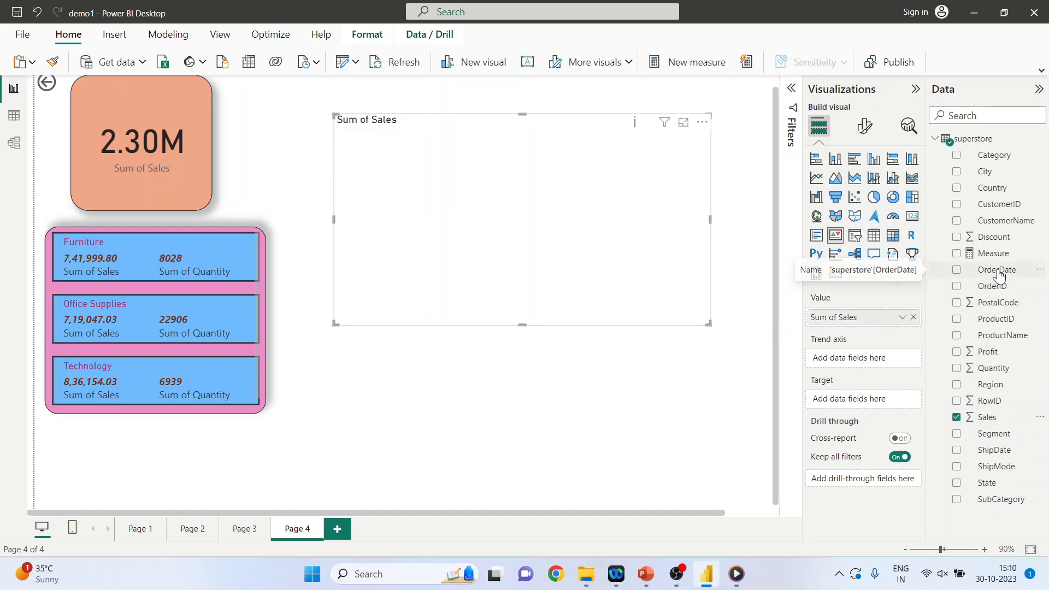
left_click(956, 269)
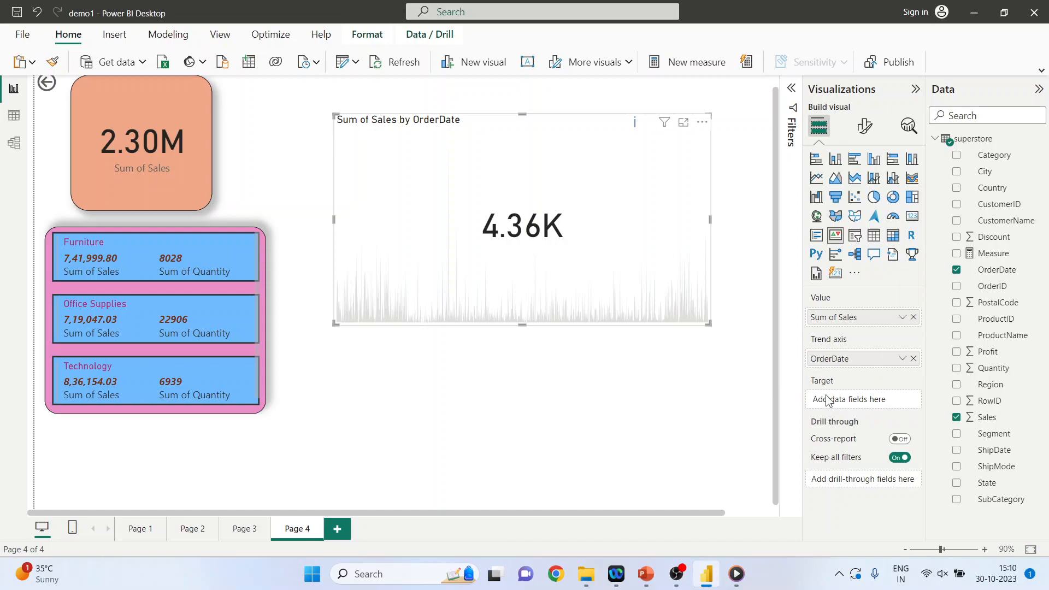
mouse_move(836, 316)
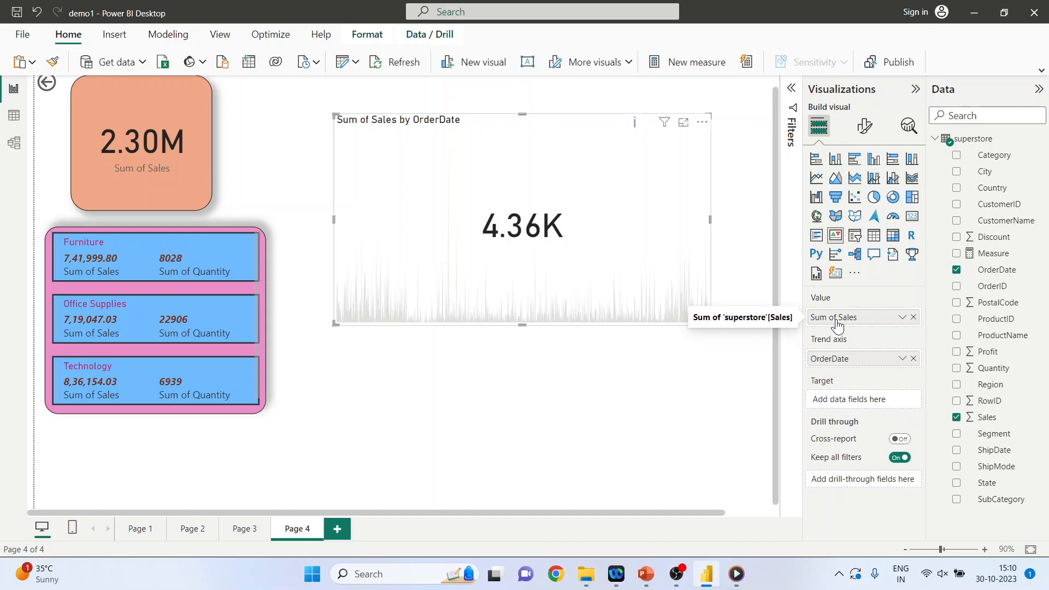
mouse_move(585, 230)
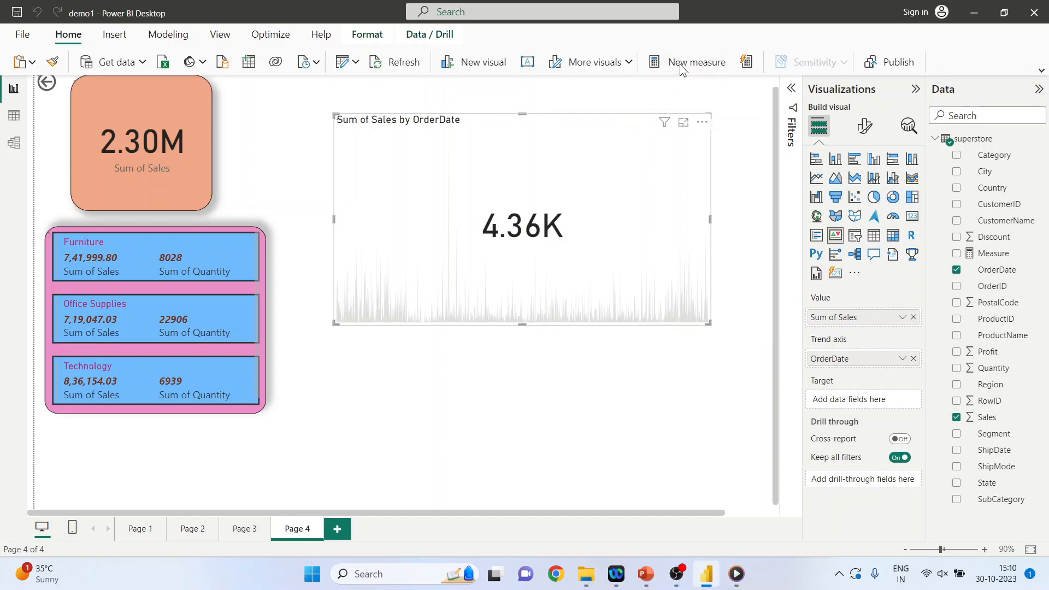
Create the measure Target Sales = sum(superstore[Sales])*1.2
left_click(695, 61)
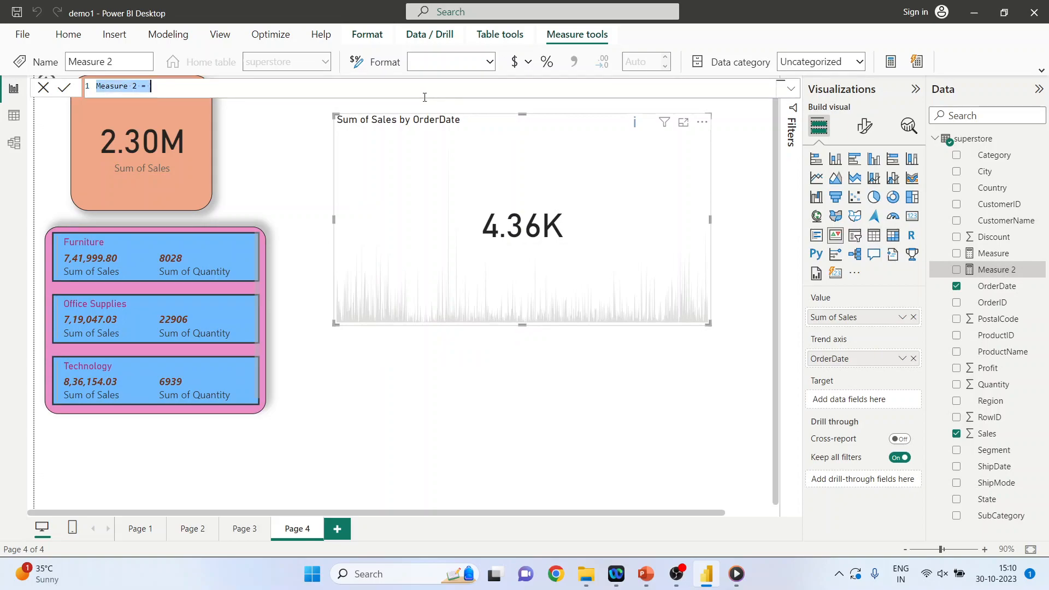
type("Target Sales")
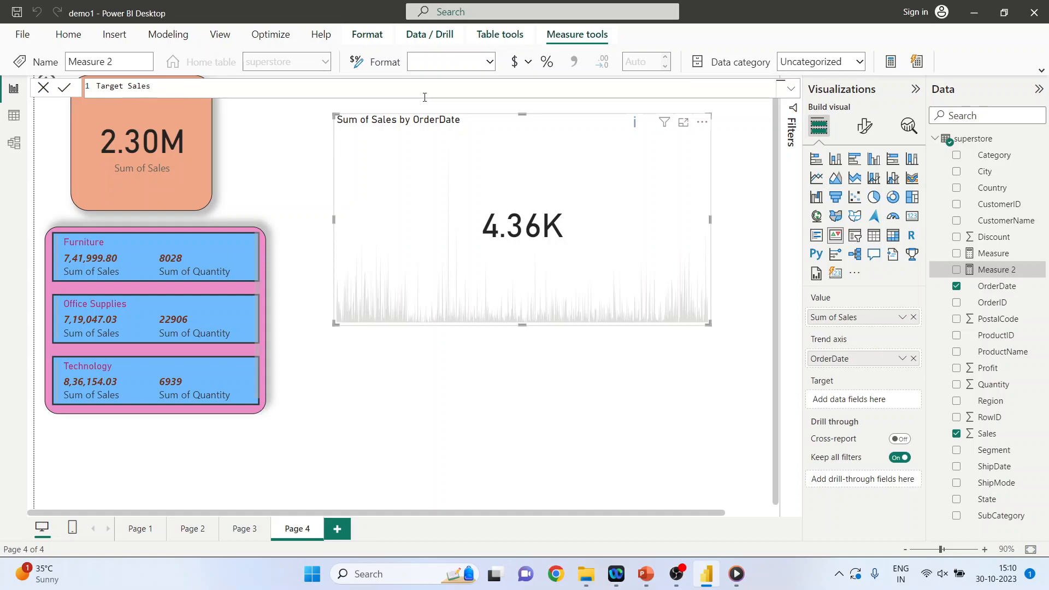
type("=")
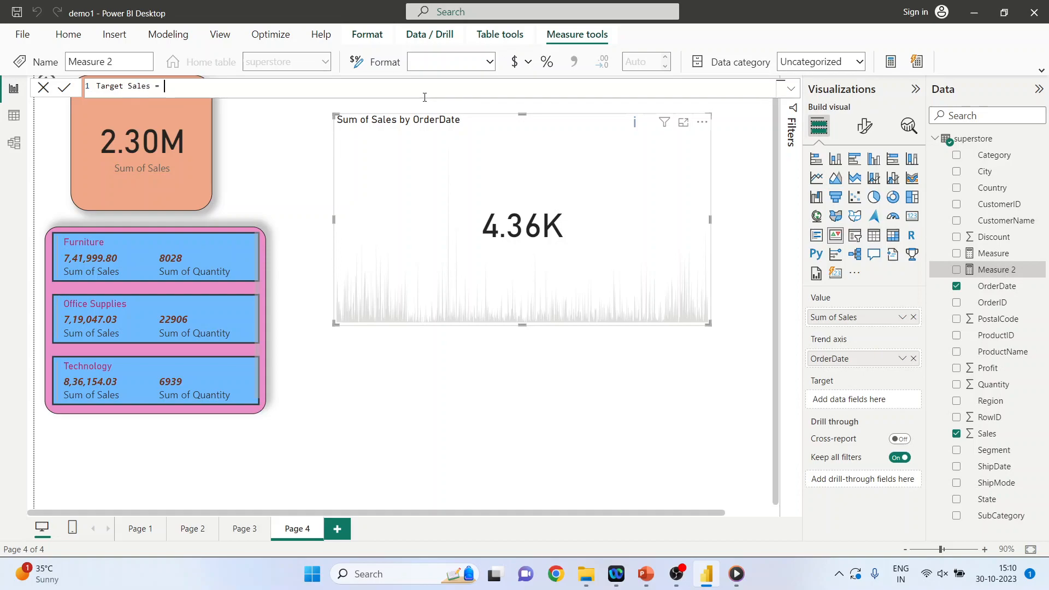
type("sum(sup")
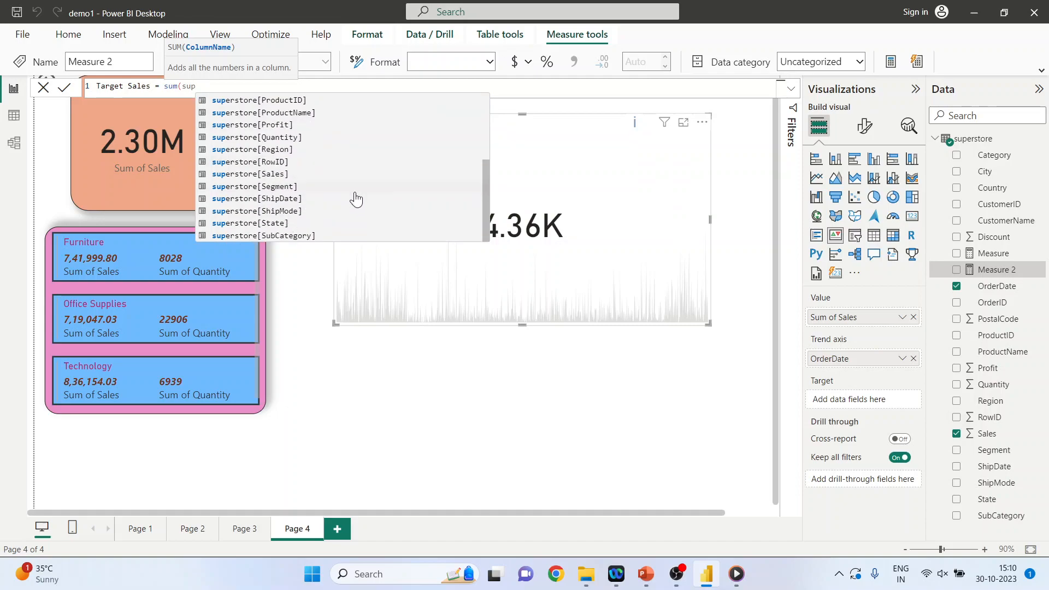
mouse_move(350, 192)
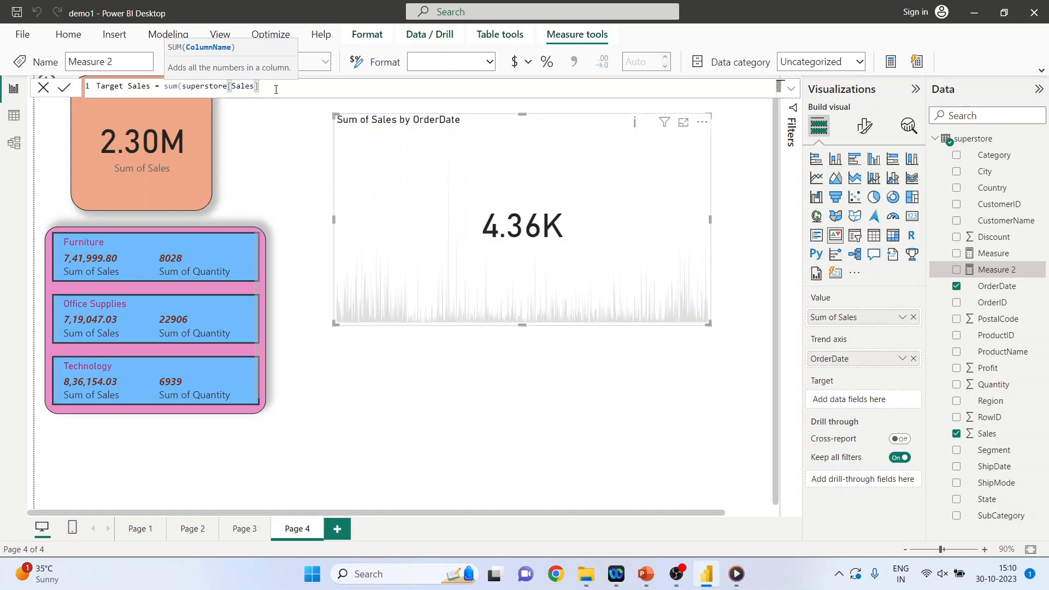
type("*")
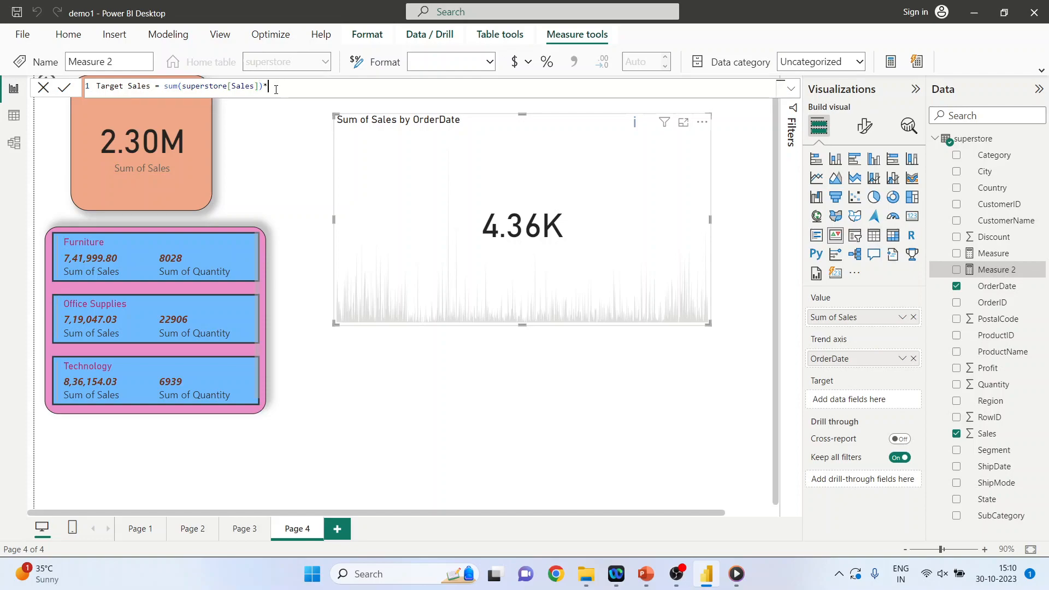
type(".2")
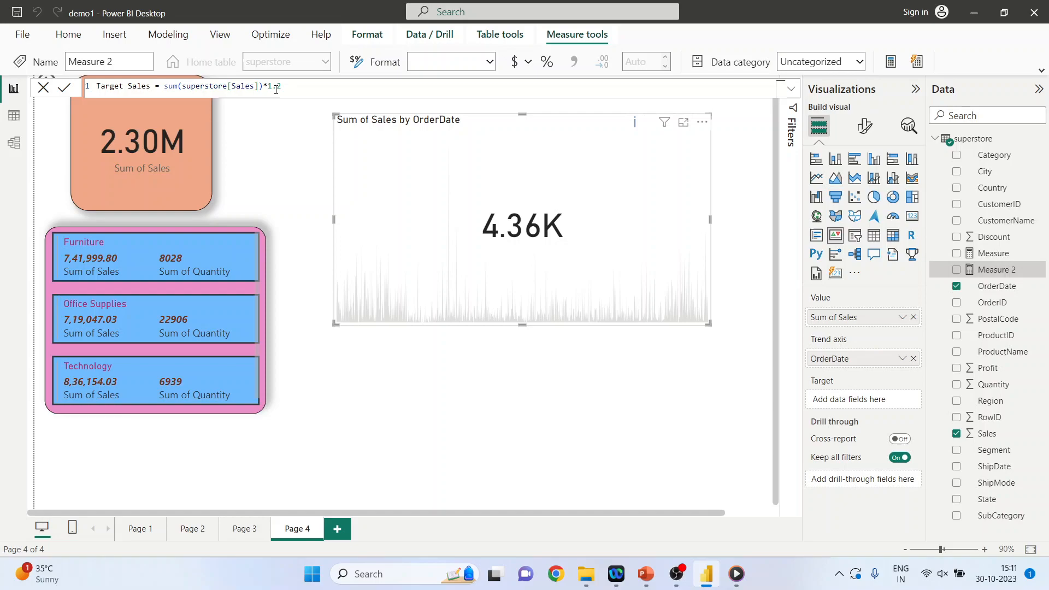
left_click(65, 87)
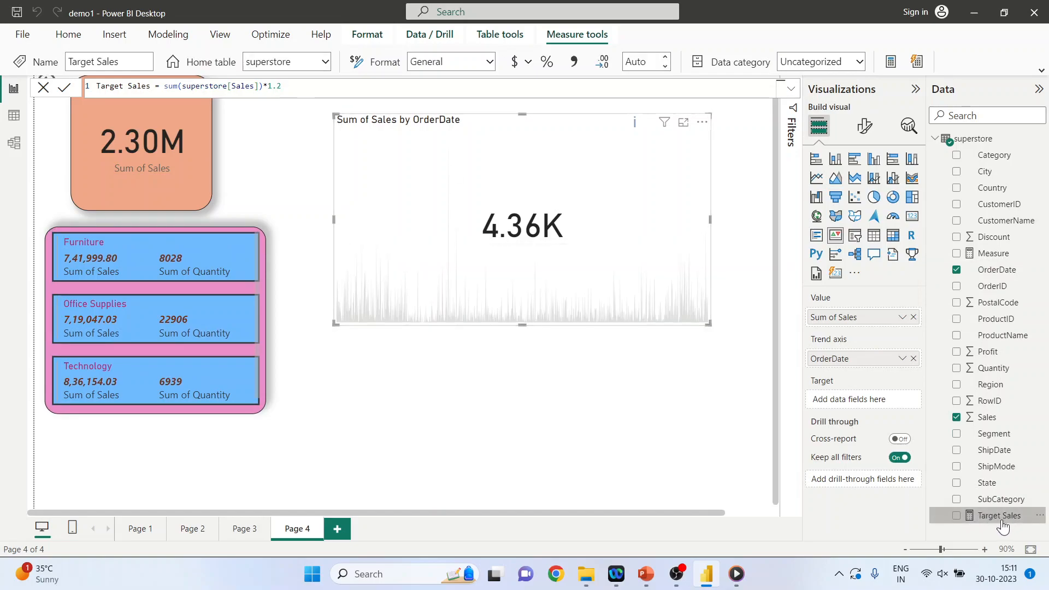
mouse_move(1001, 515)
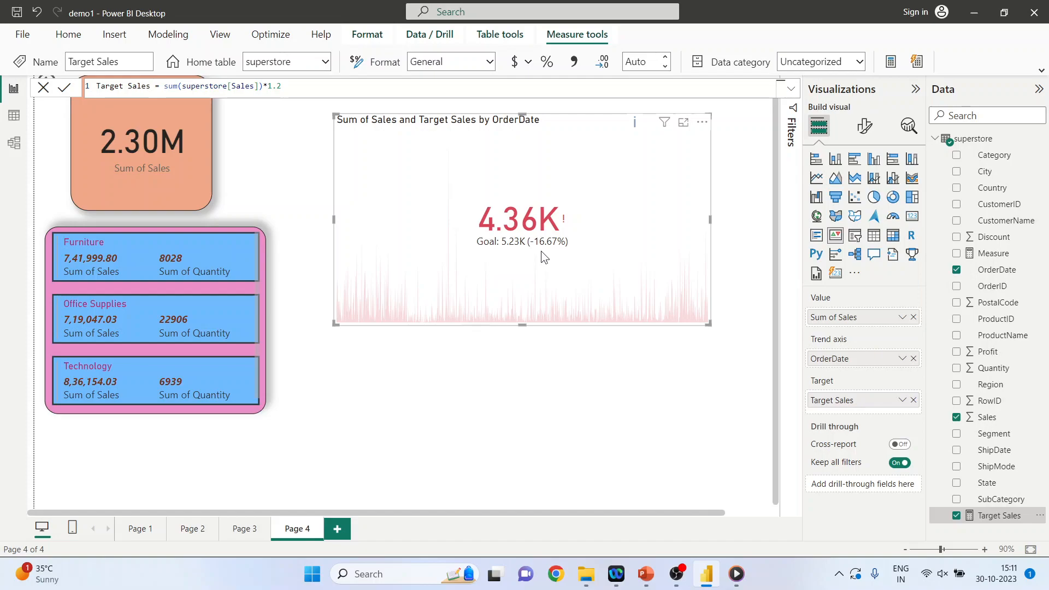
mouse_move(554, 416)
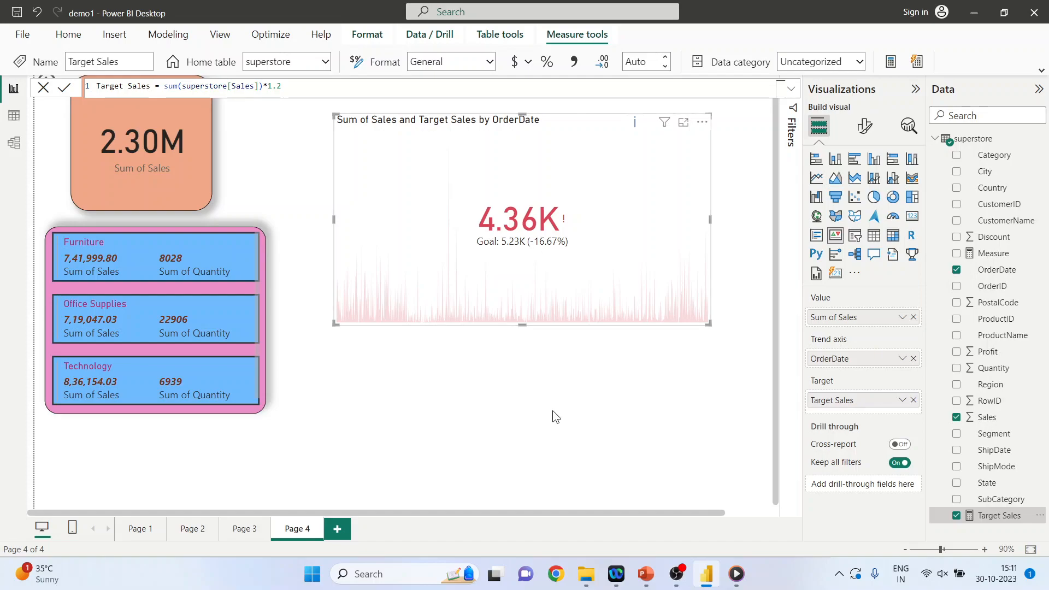
mouse_move(438, 346)
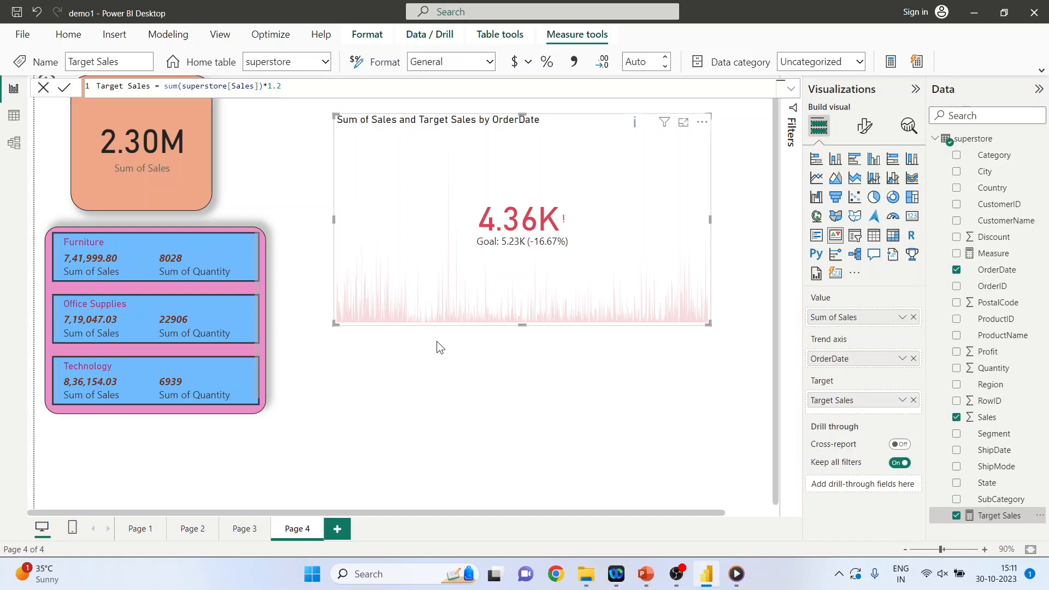
Change the Target Sales multiplier from 1.2 to 0.9
left_click(281, 86)
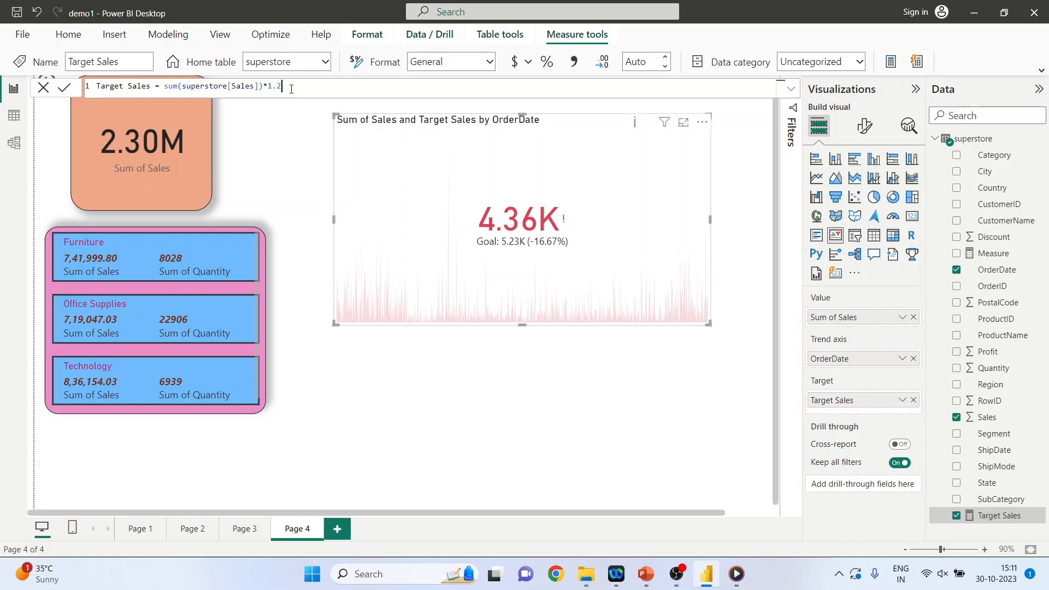
key("Backspace")
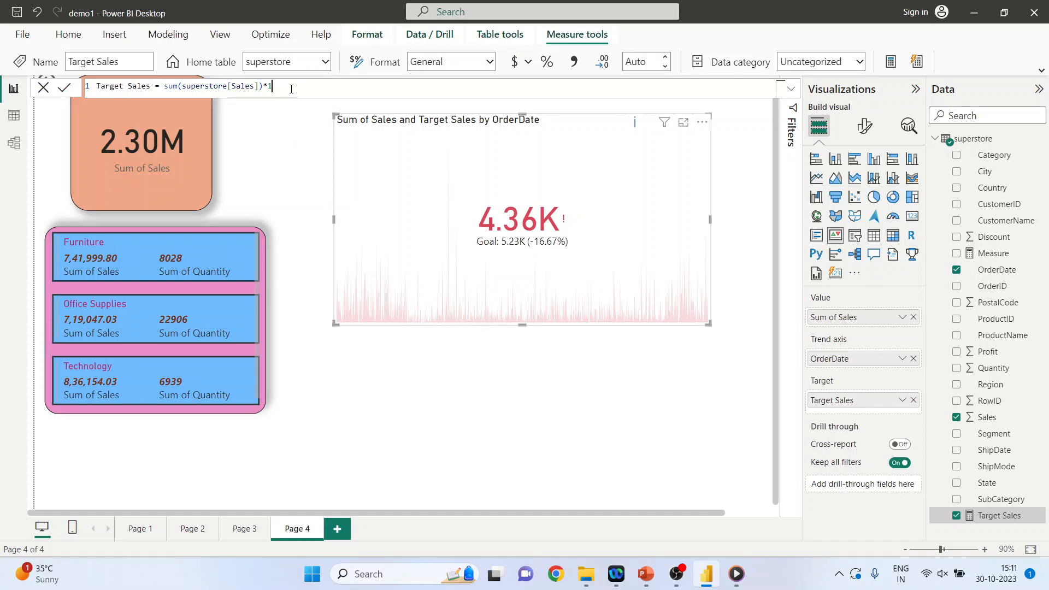
type("0")
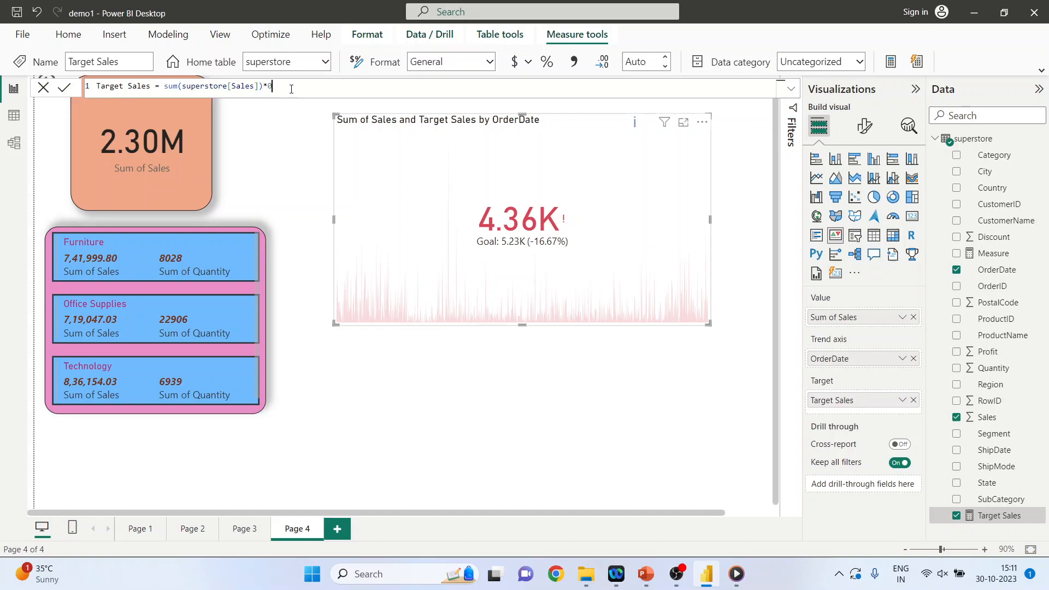
type(".9")
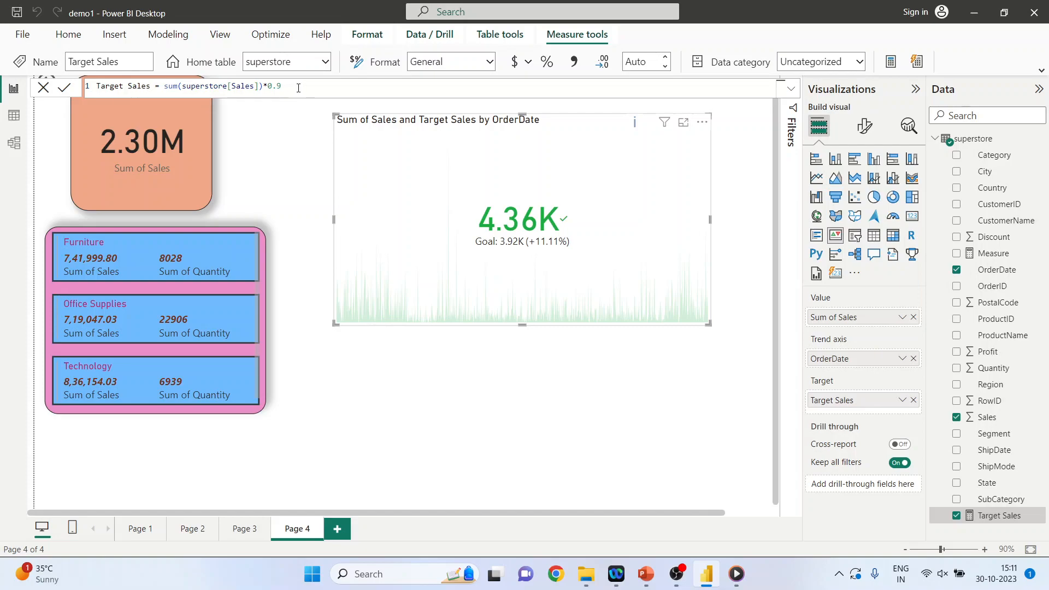
left_click(64, 88)
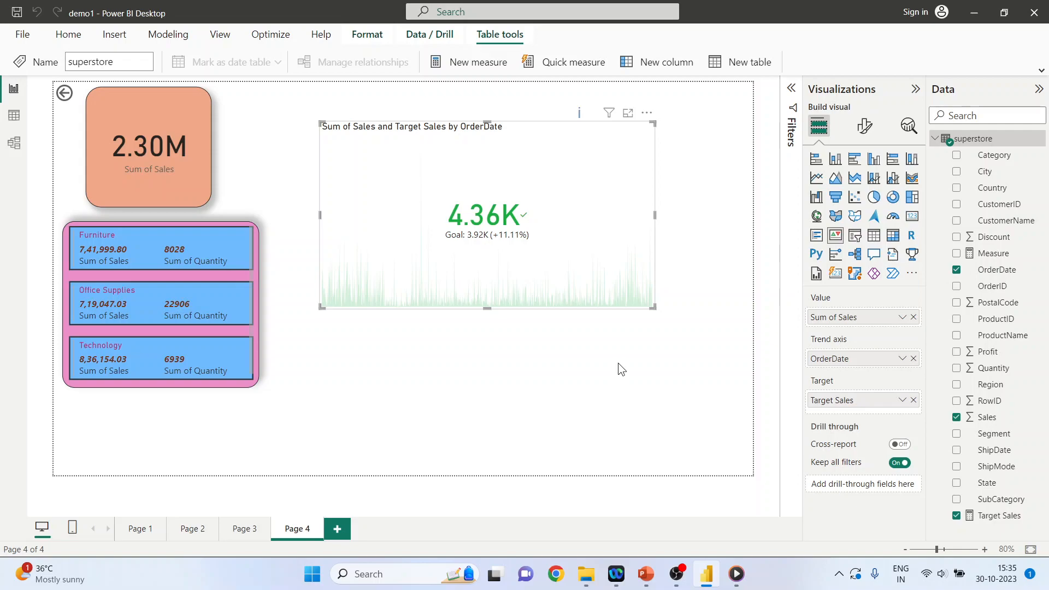
Enlarge the KPI visual and try left and right callout value alignment
left_click(627, 112)
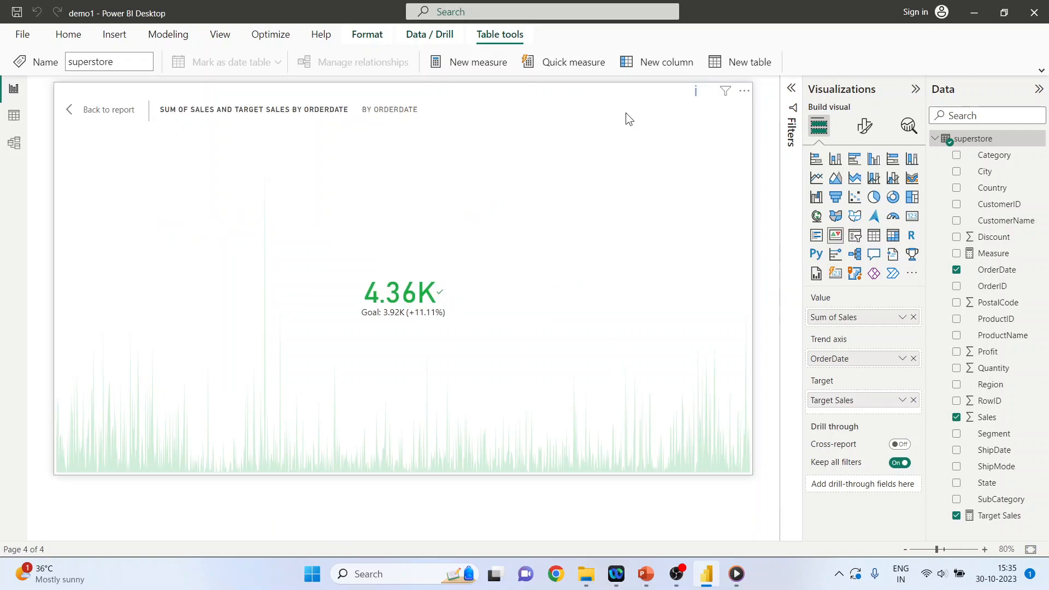
mouse_move(696, 92)
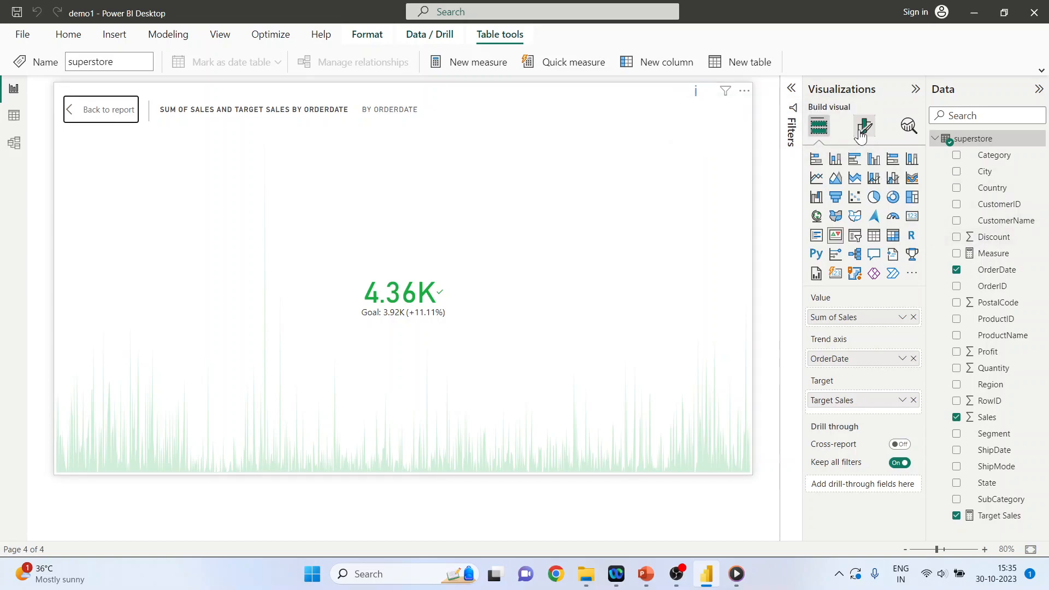
left_click(864, 126)
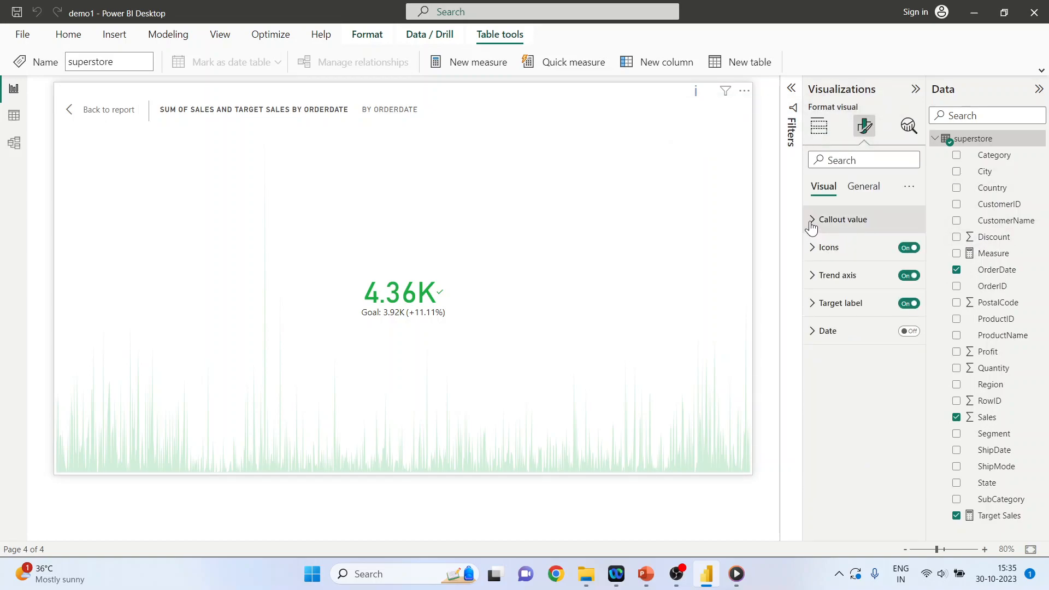
left_click(842, 219)
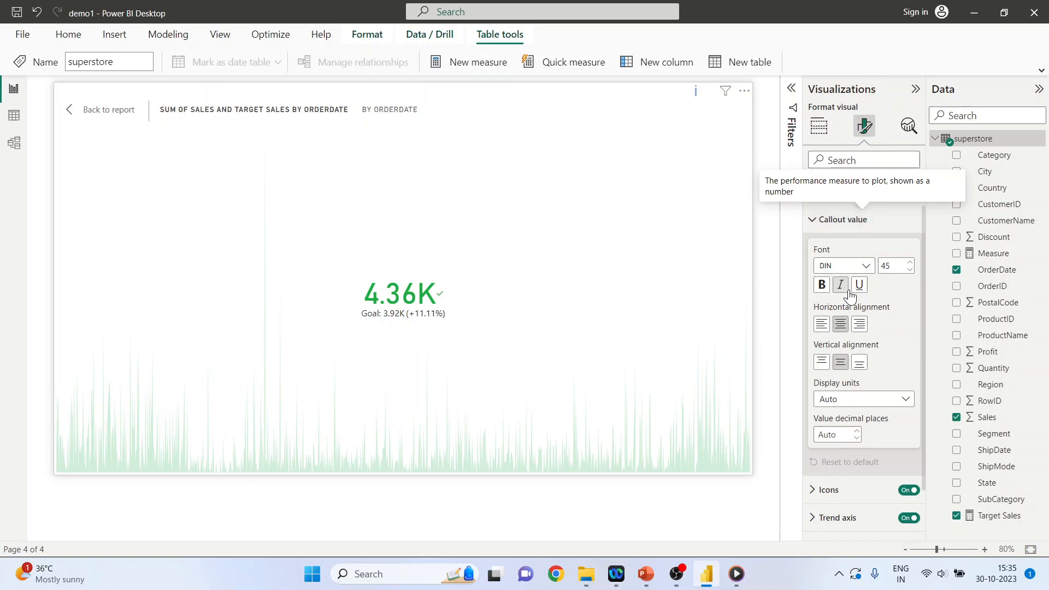
left_click(820, 324)
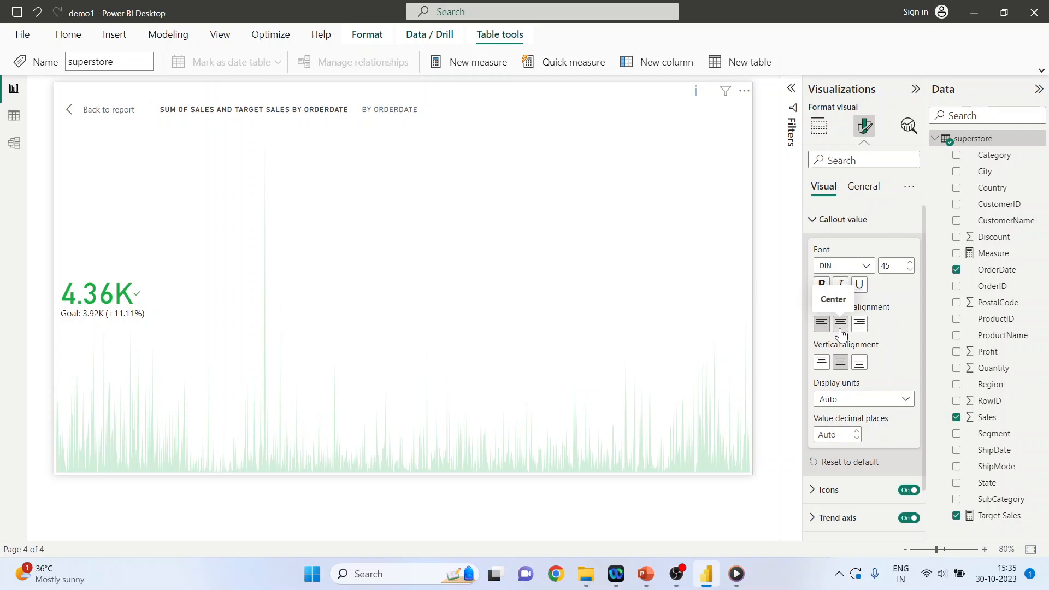
left_click(859, 324)
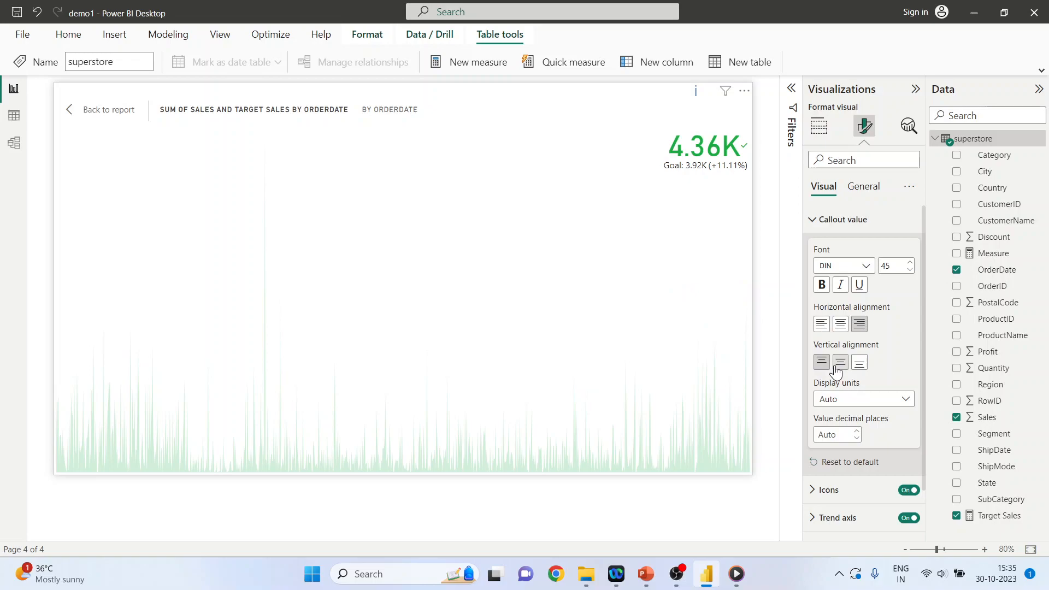
Try top and bottom callout positions, then set display units to Thousands
left_click(858, 362)
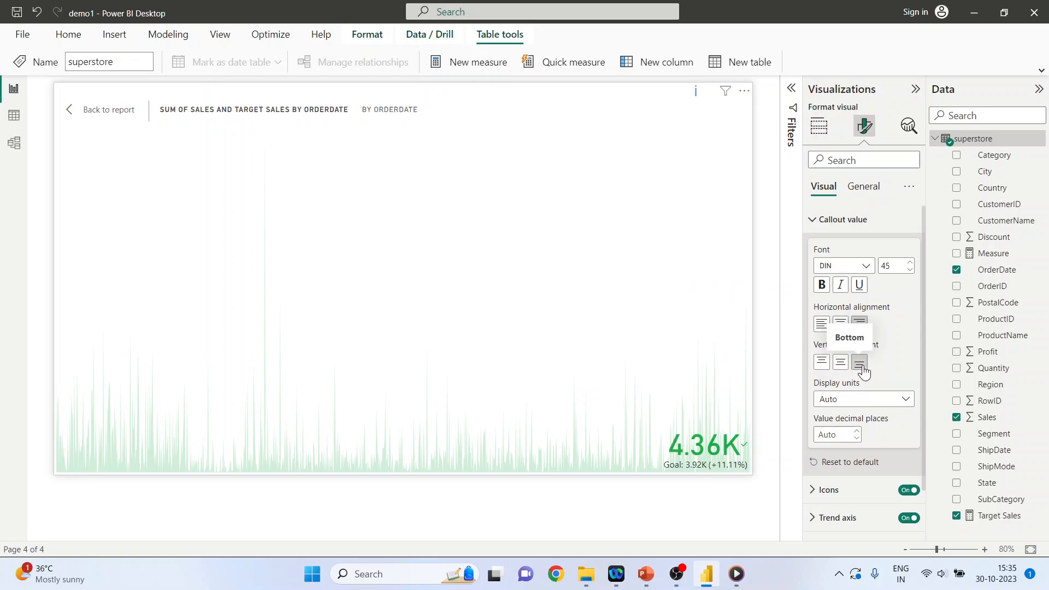
left_click(840, 362)
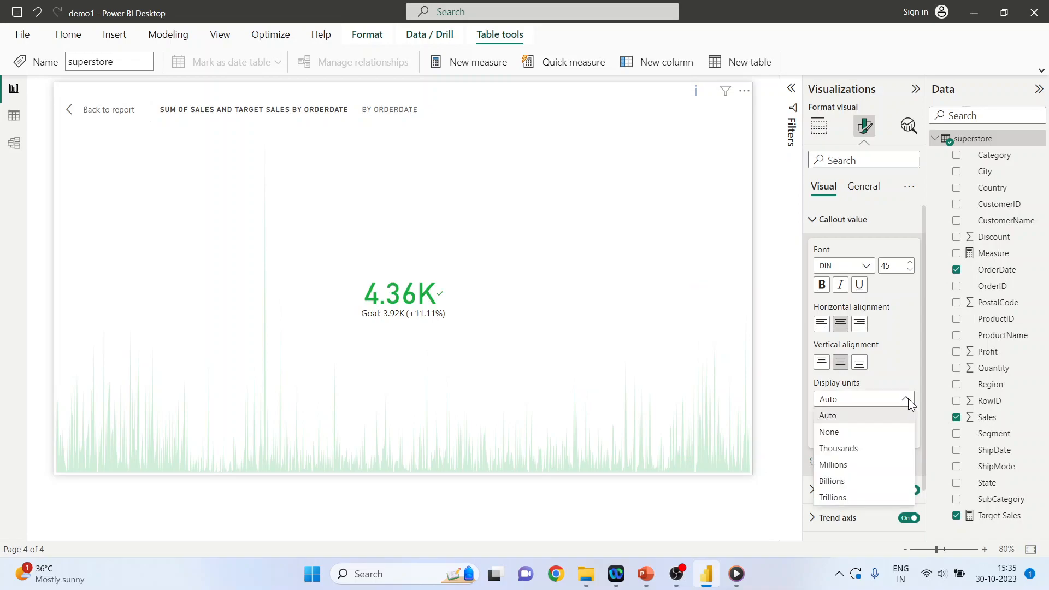
mouse_move(863, 464)
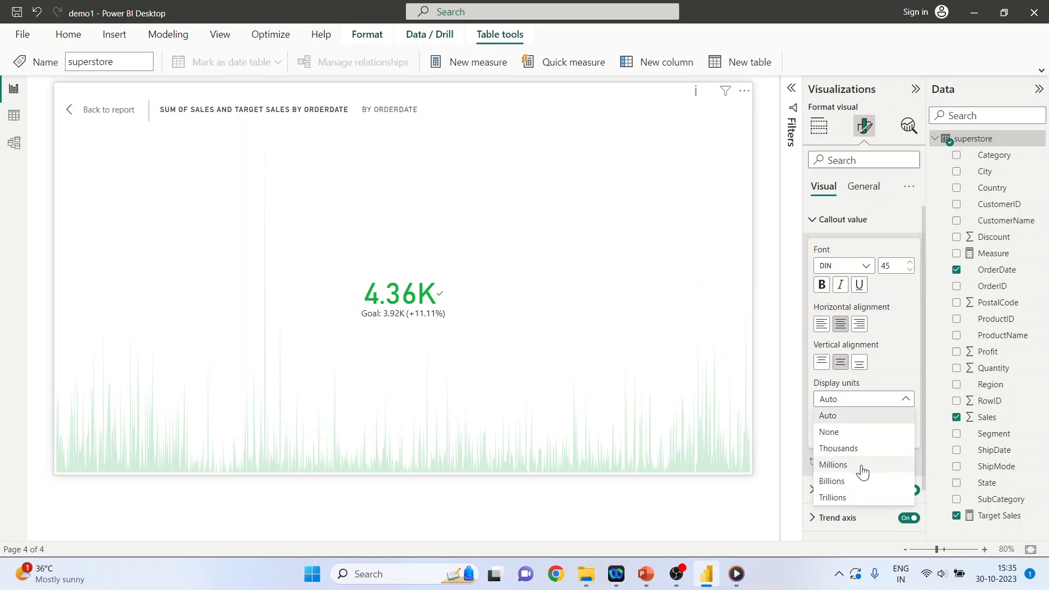
left_click(832, 464)
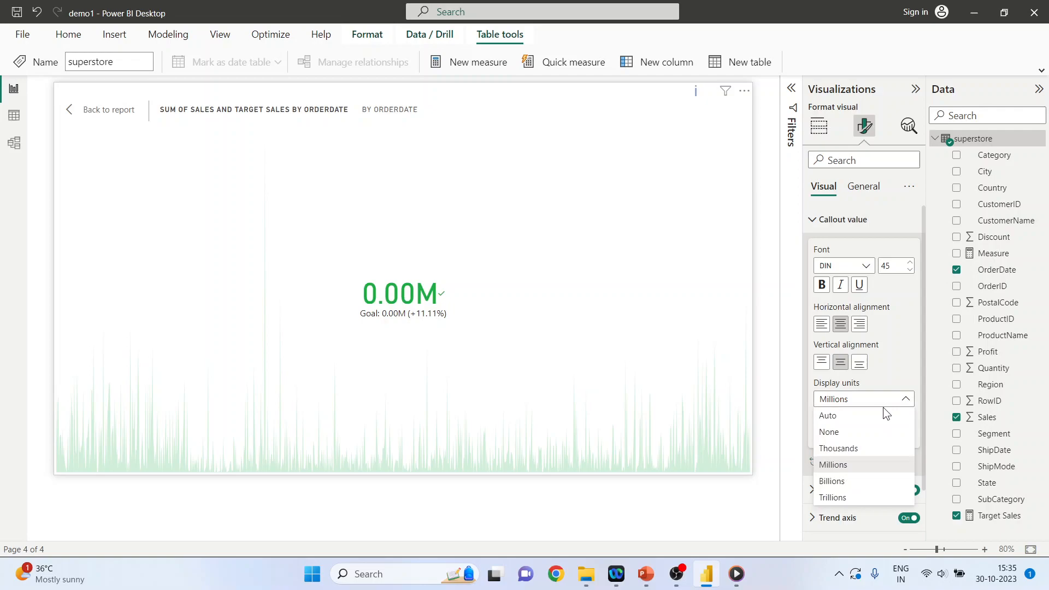
left_click(837, 448)
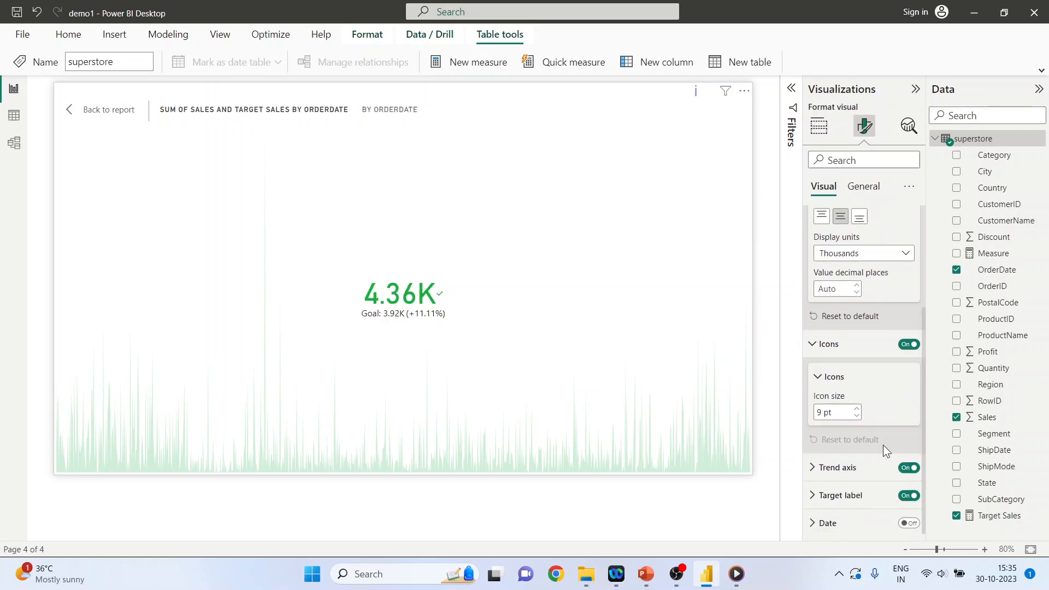
Raise the KPI status icon size to 15 pt
left_click(857, 408)
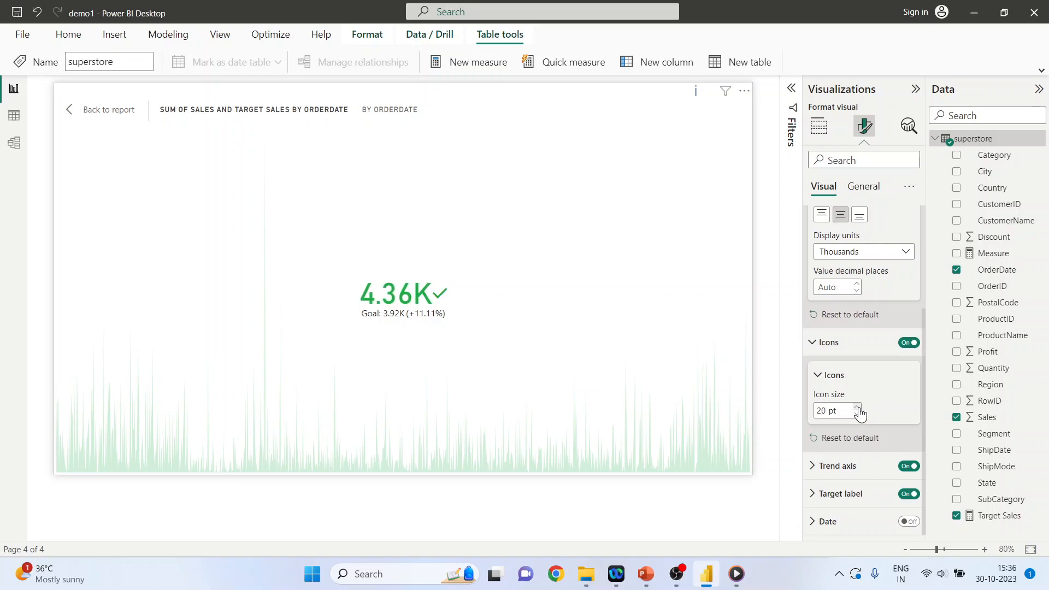
left_click(856, 407)
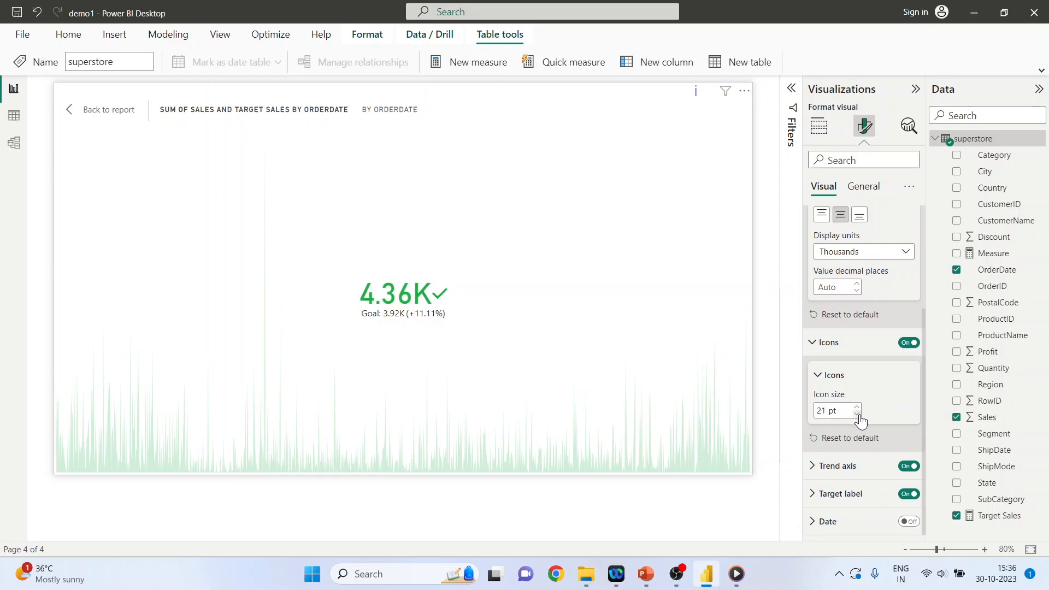
left_click(855, 414)
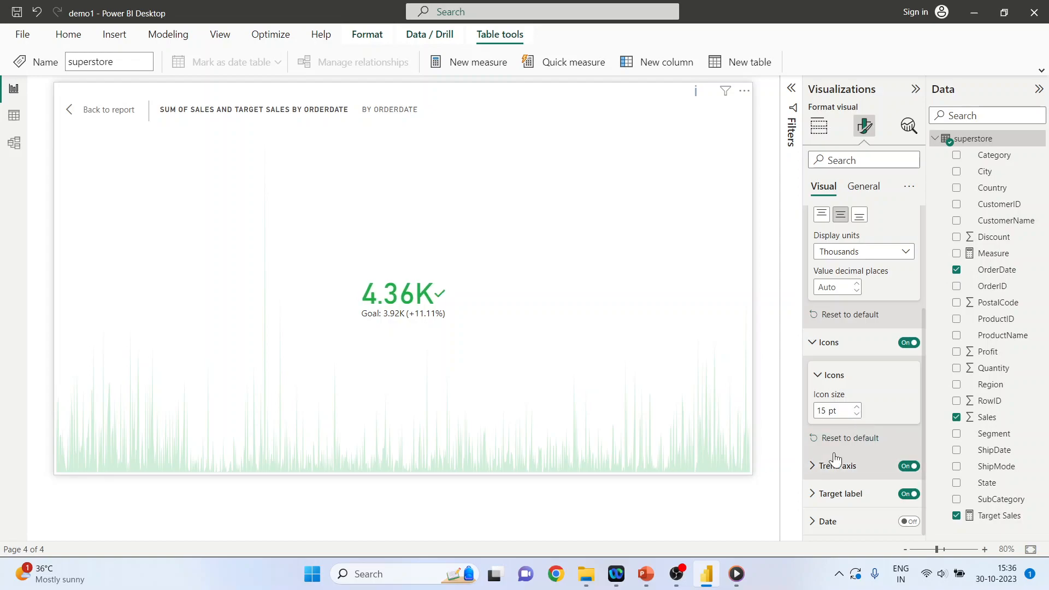
Switch trend direction to Low is good, then back to High is good
left_click(812, 465)
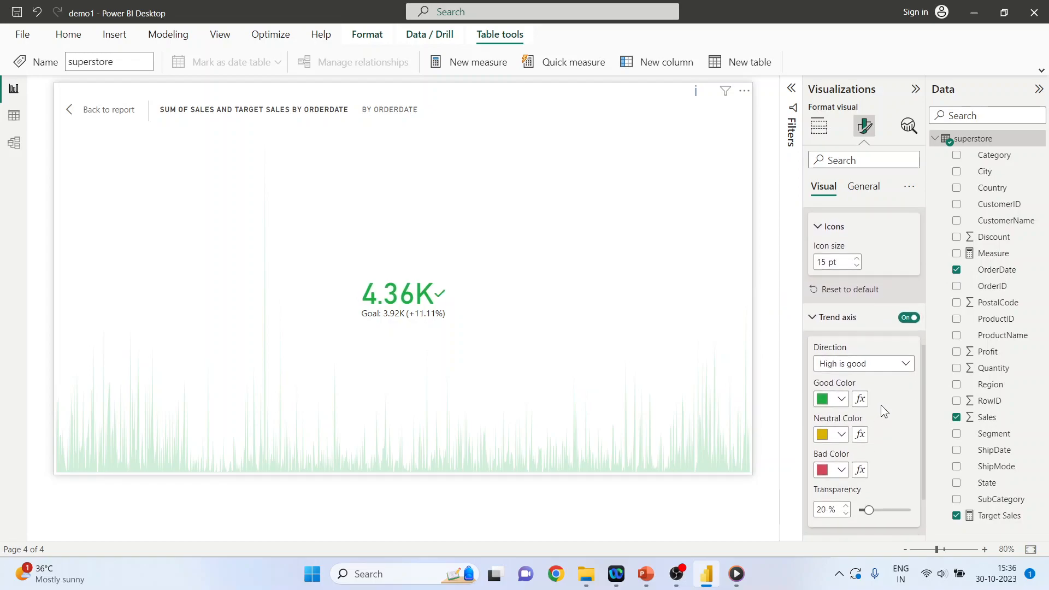
left_click(863, 363)
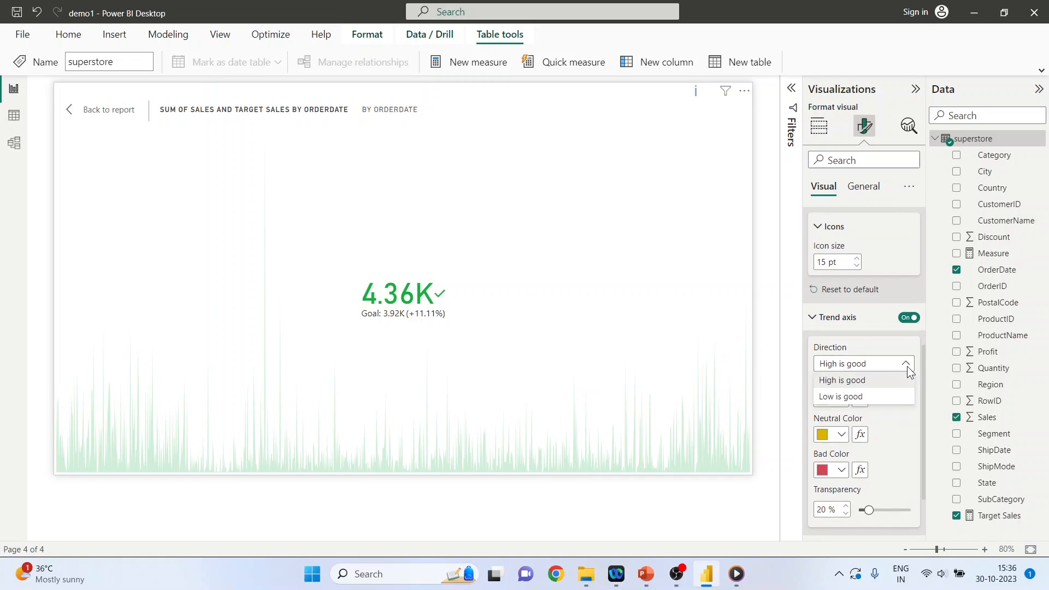
left_click(840, 396)
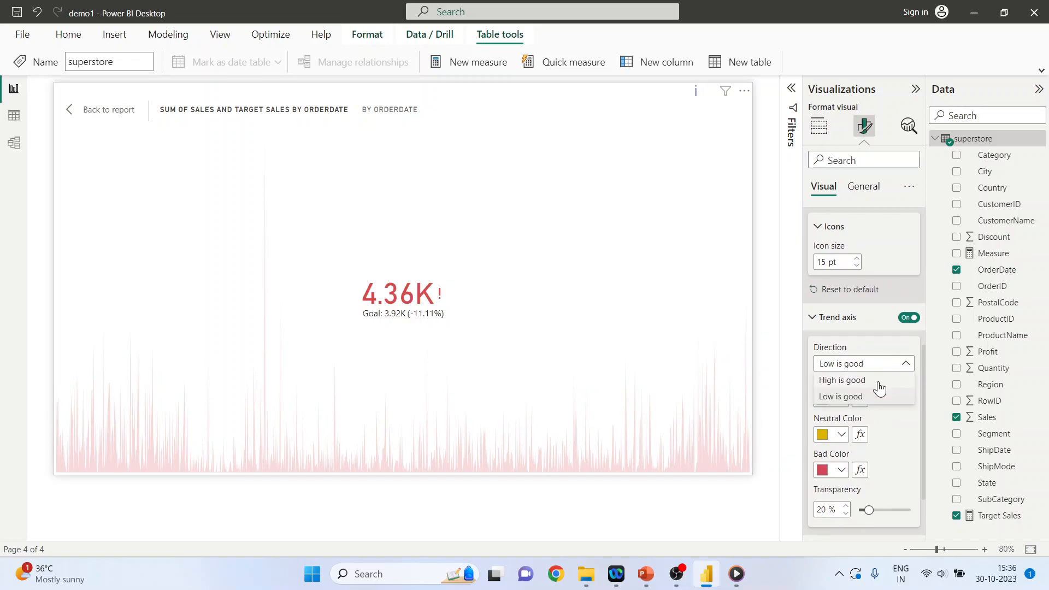
left_click(841, 380)
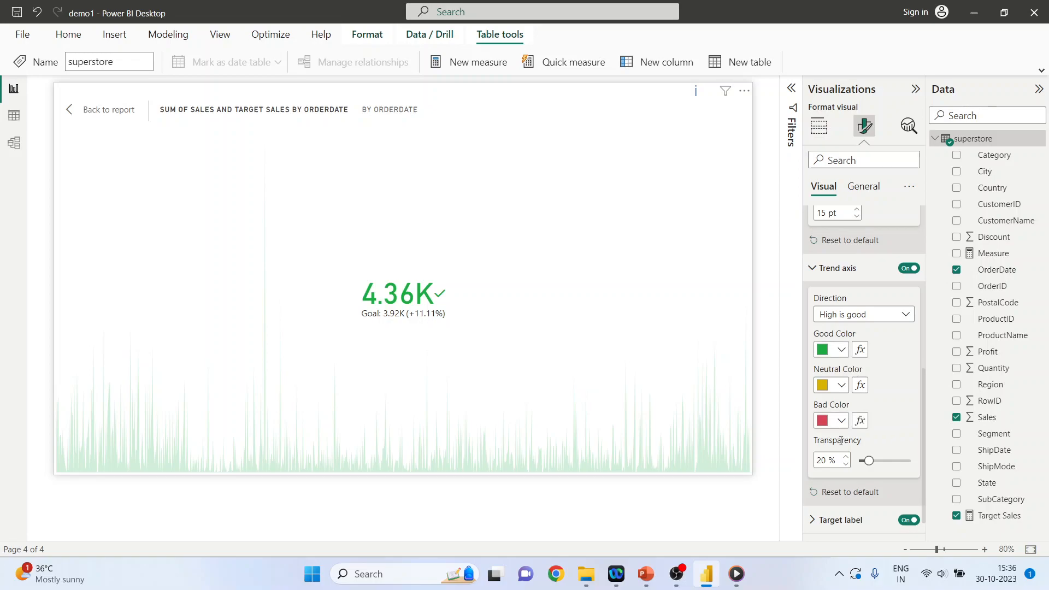
Set the trend area transparency to 70%
left_click_drag(868, 460, 892, 460)
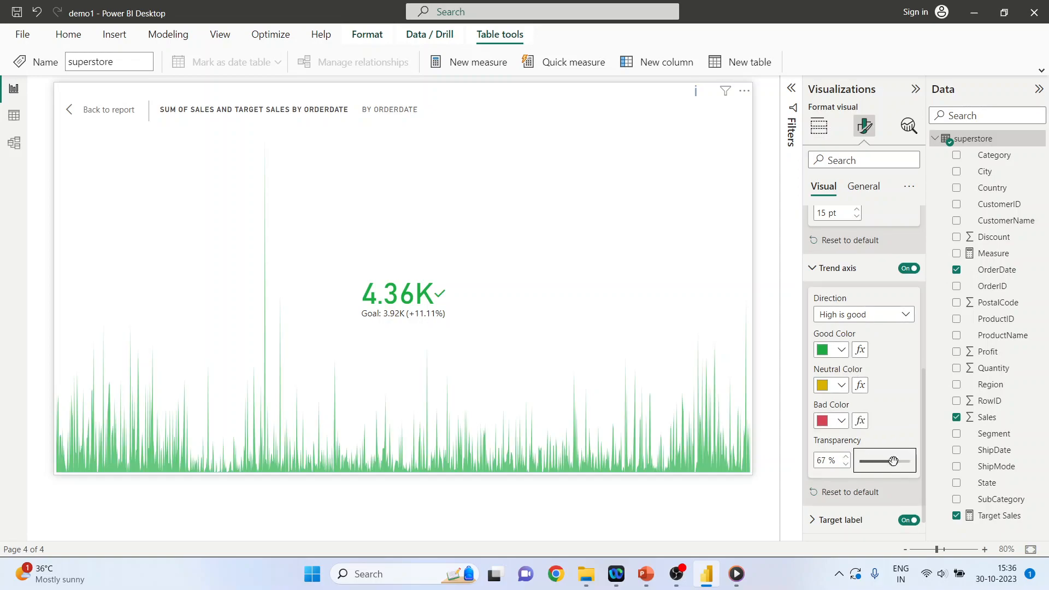
left_click_drag(893, 460, 888, 460)
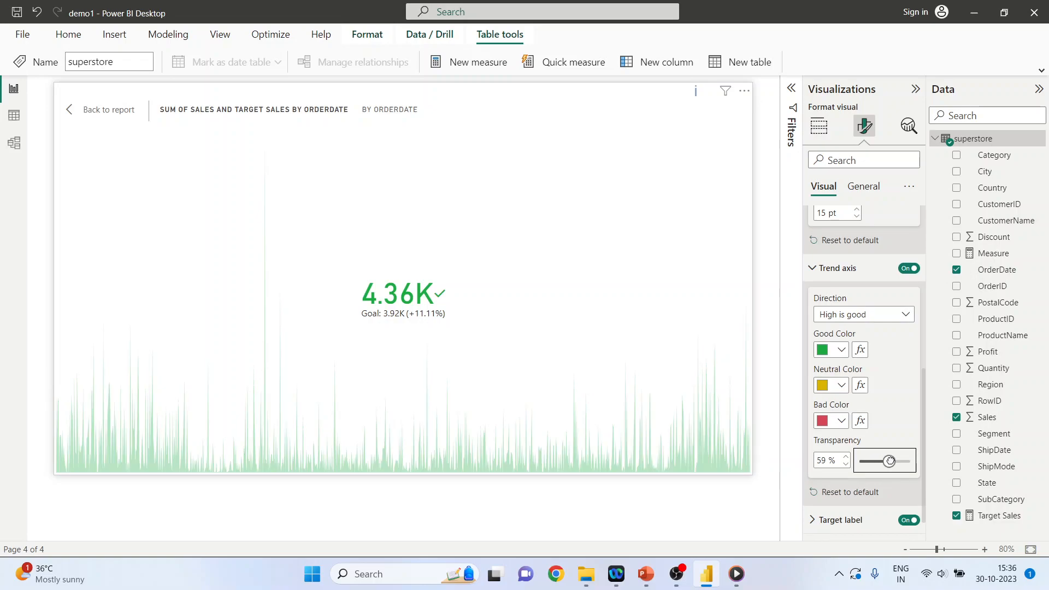
left_click_drag(889, 459, 896, 434)
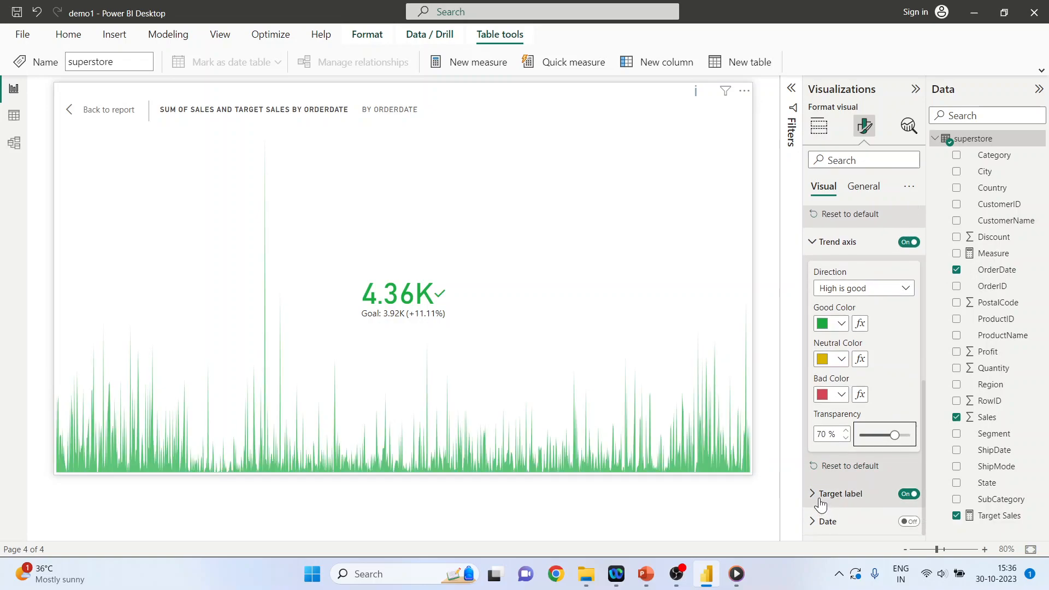
Set the target label font size to 15 and rename the label Target
left_click(840, 493)
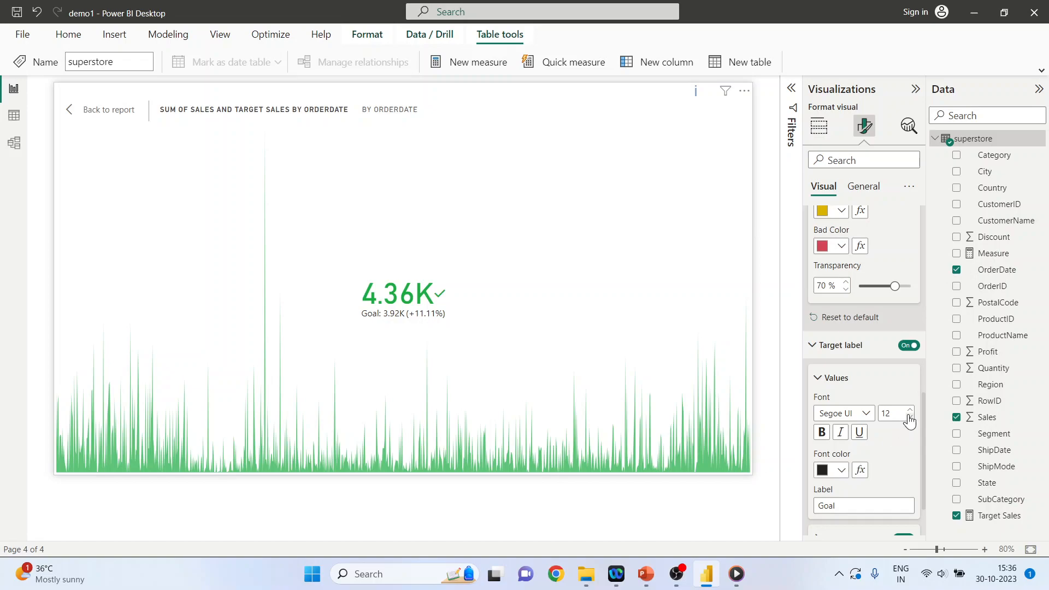
left_click(909, 408)
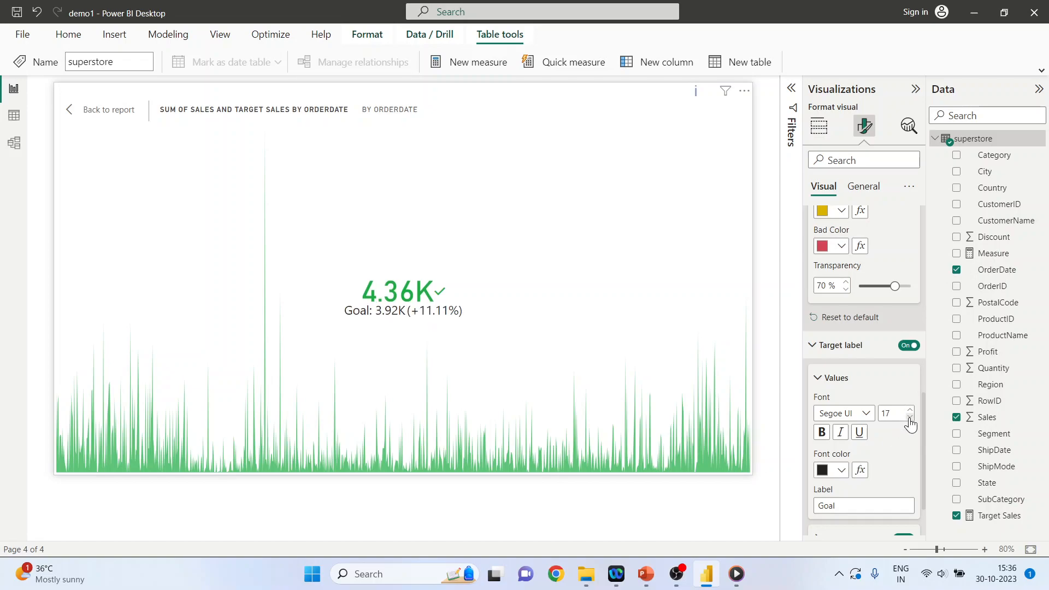
left_click(909, 417)
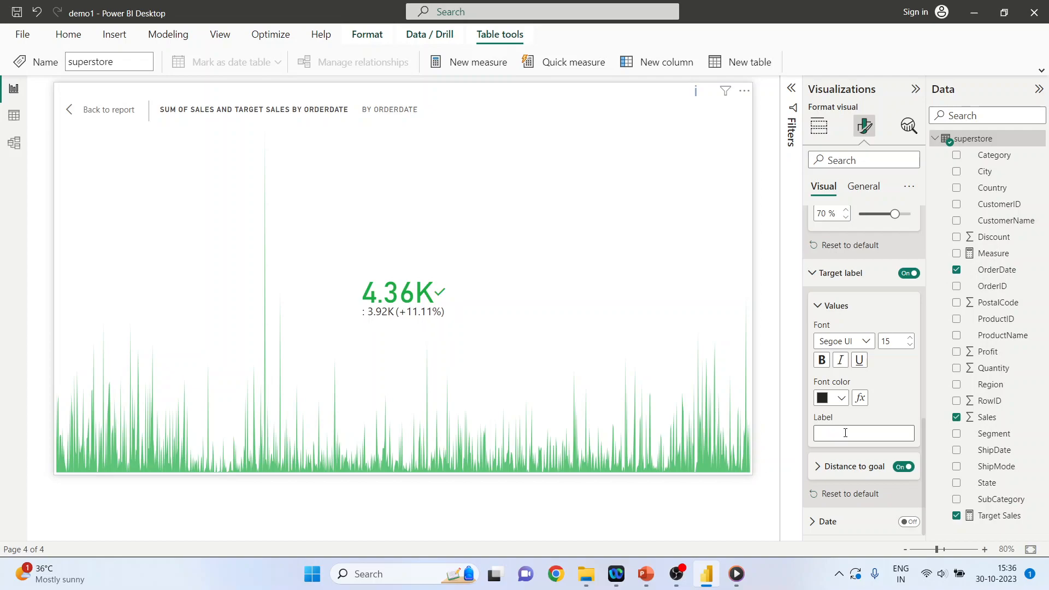
type("Target")
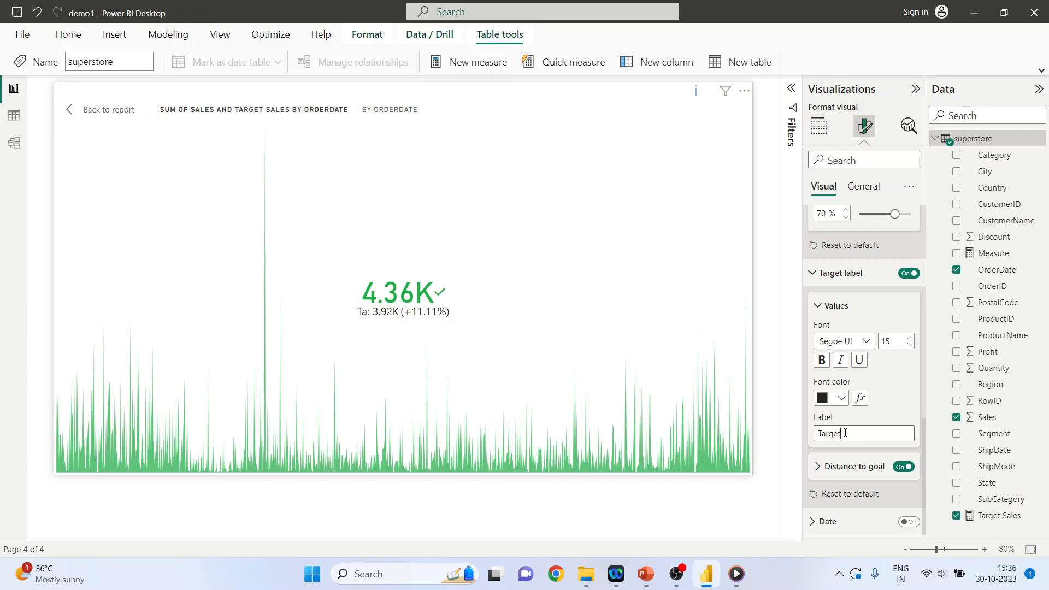
type("Target")
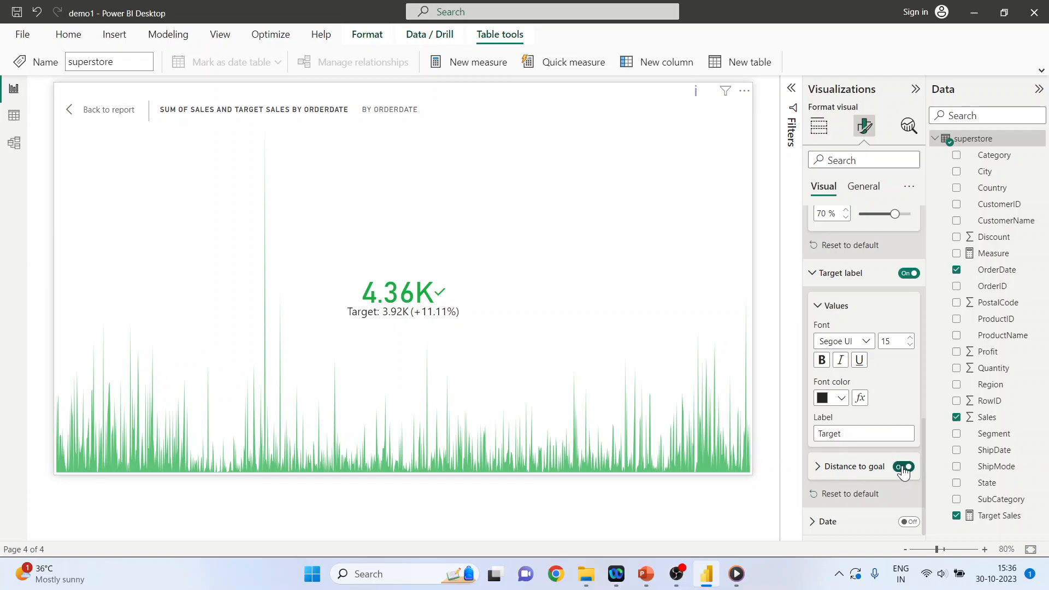
Keep distance to goal shown and the date hidden after toggling both
left_click(902, 466)
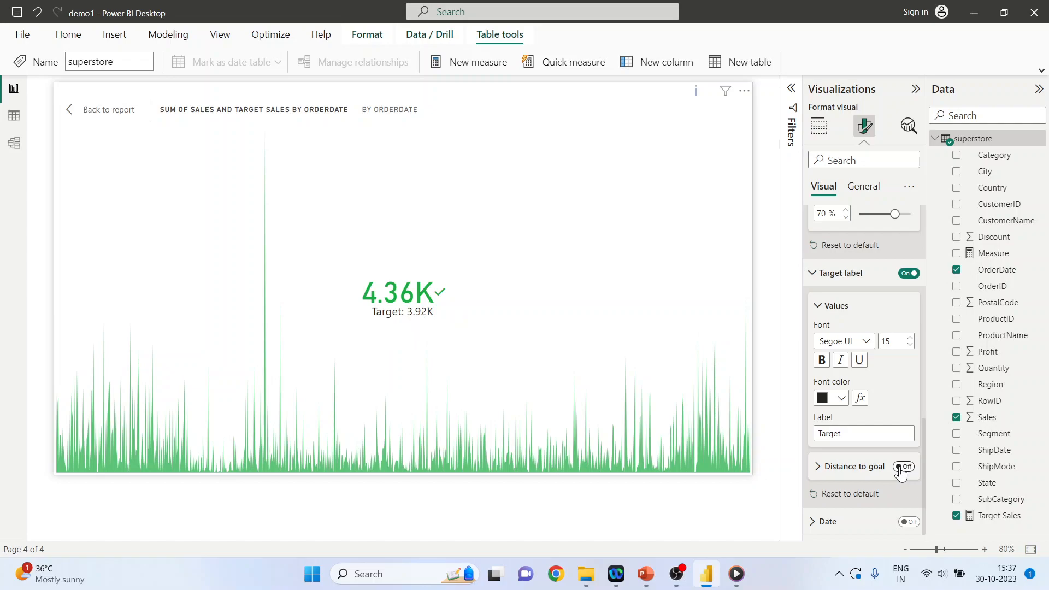
left_click(904, 465)
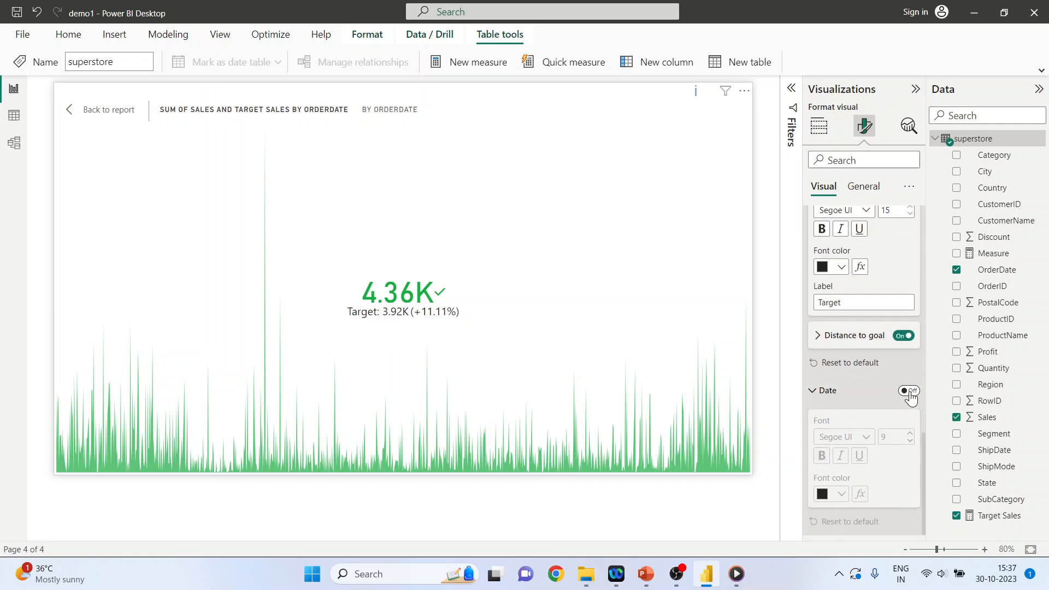
left_click(908, 391)
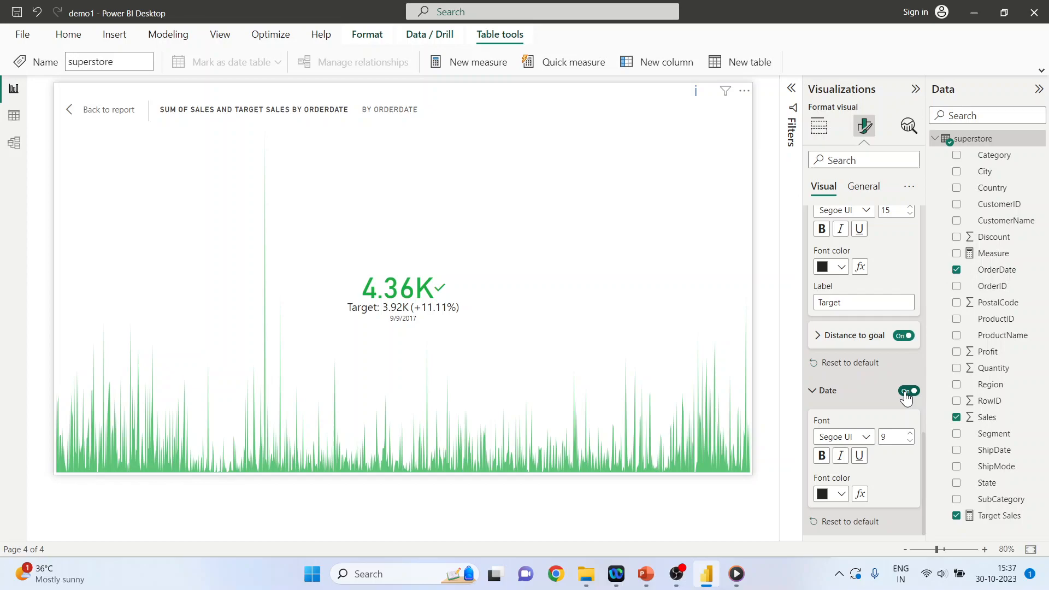
left_click(908, 390)
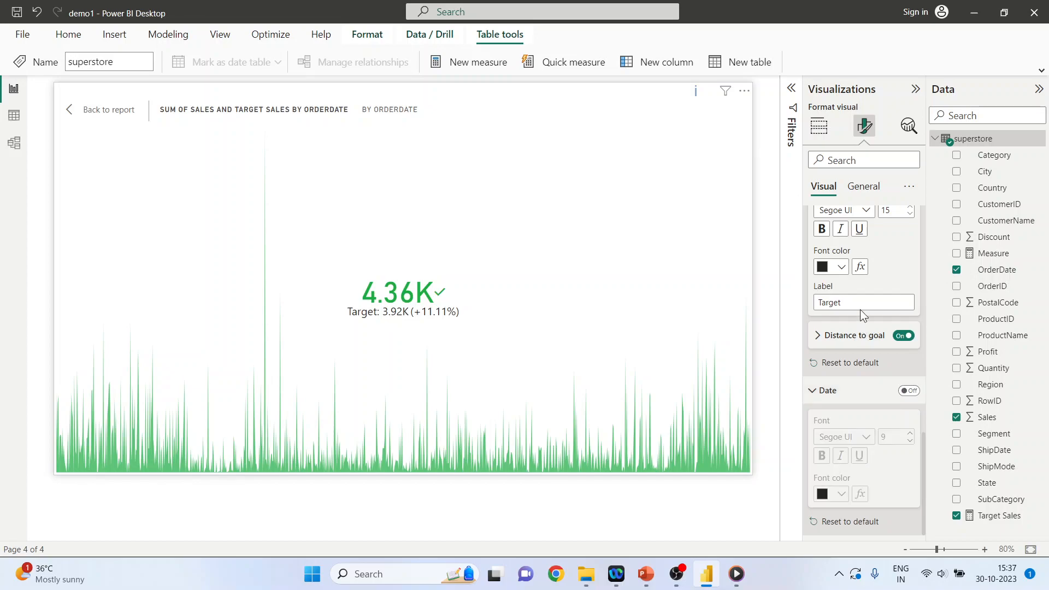
Adjust the KPI visual's width and position, lowering it to vertical position 77
left_click(862, 186)
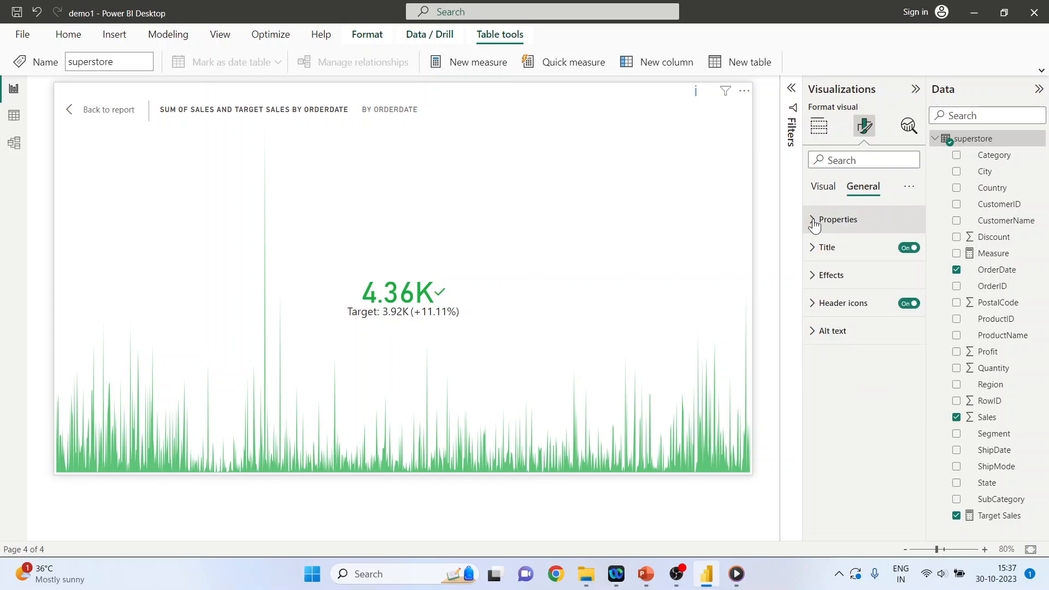
left_click(836, 219)
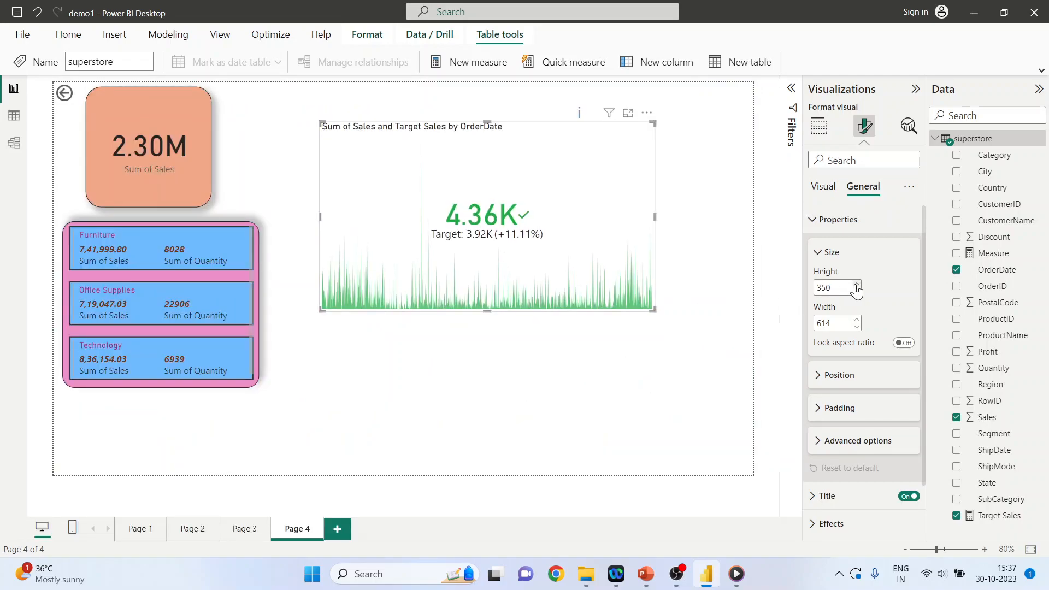
left_click(856, 319)
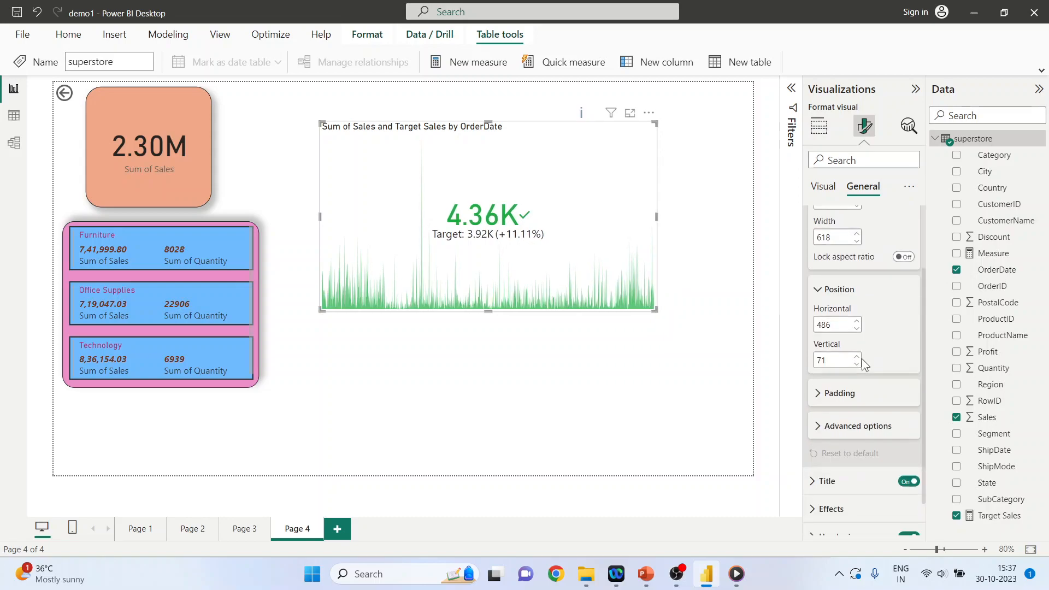
left_click(857, 308)
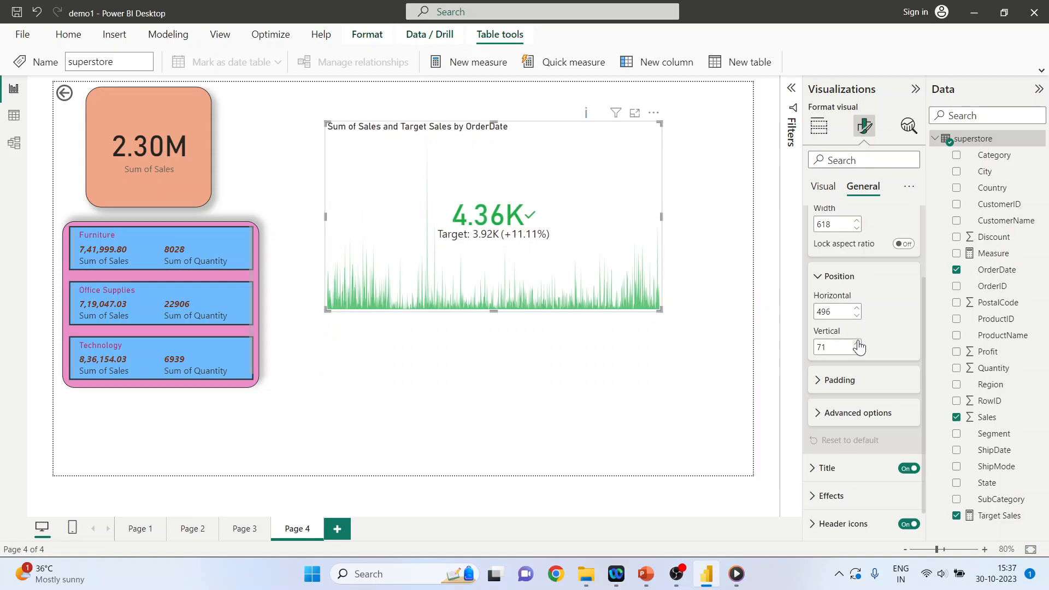
left_click(855, 343)
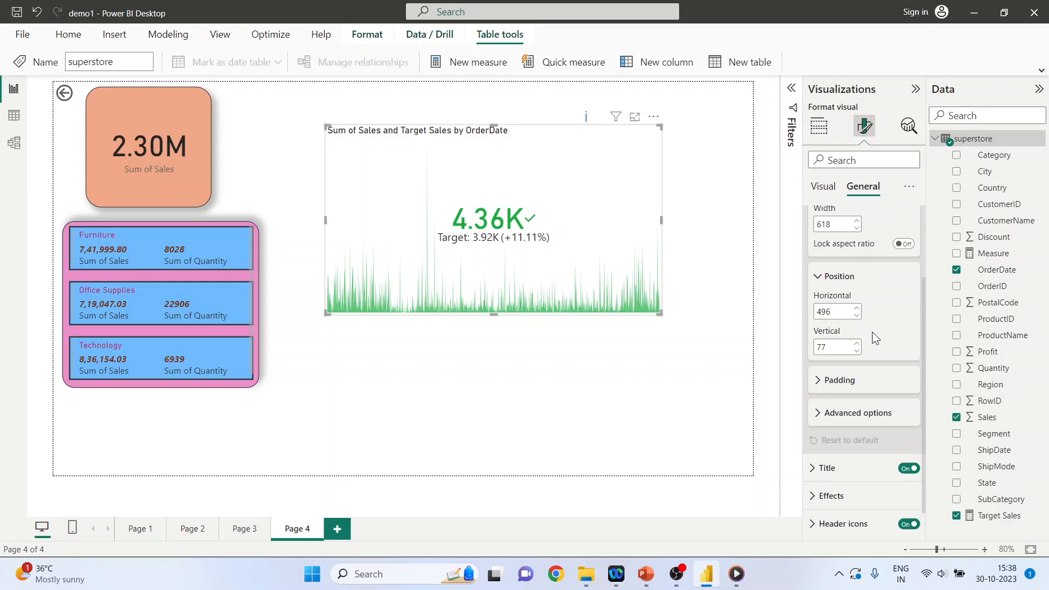
mouse_move(819, 386)
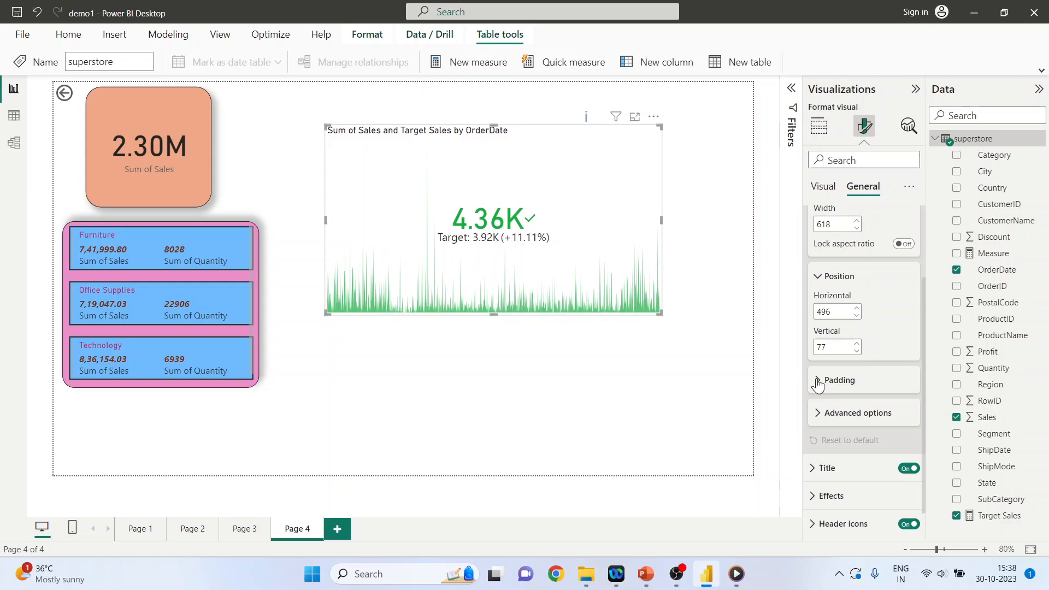
Set padding to 5 px top, 14 px left, 12 px right, 9 px bottom
left_click(839, 380)
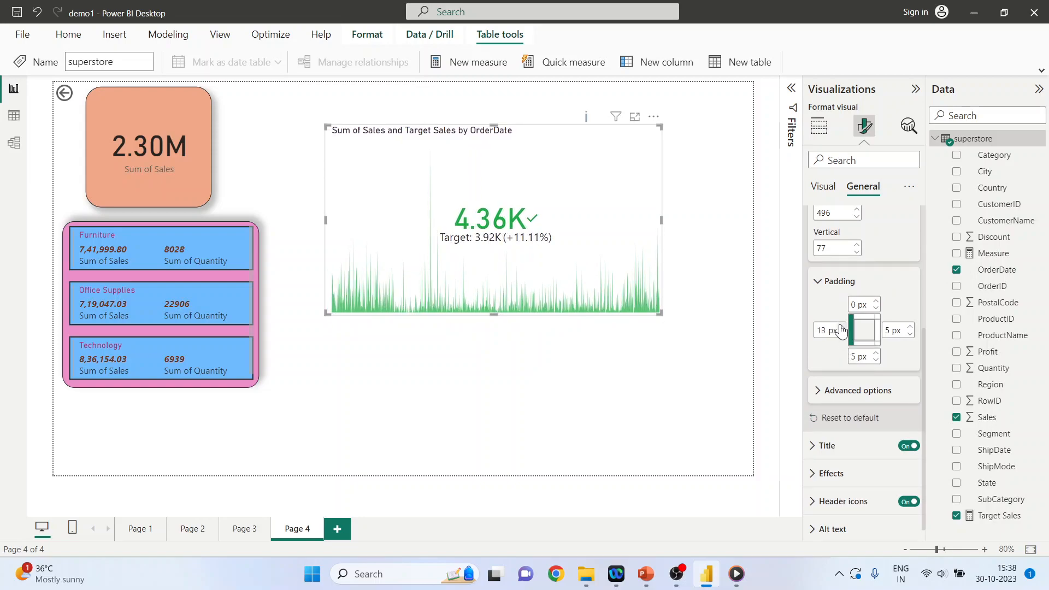
left_click(909, 327)
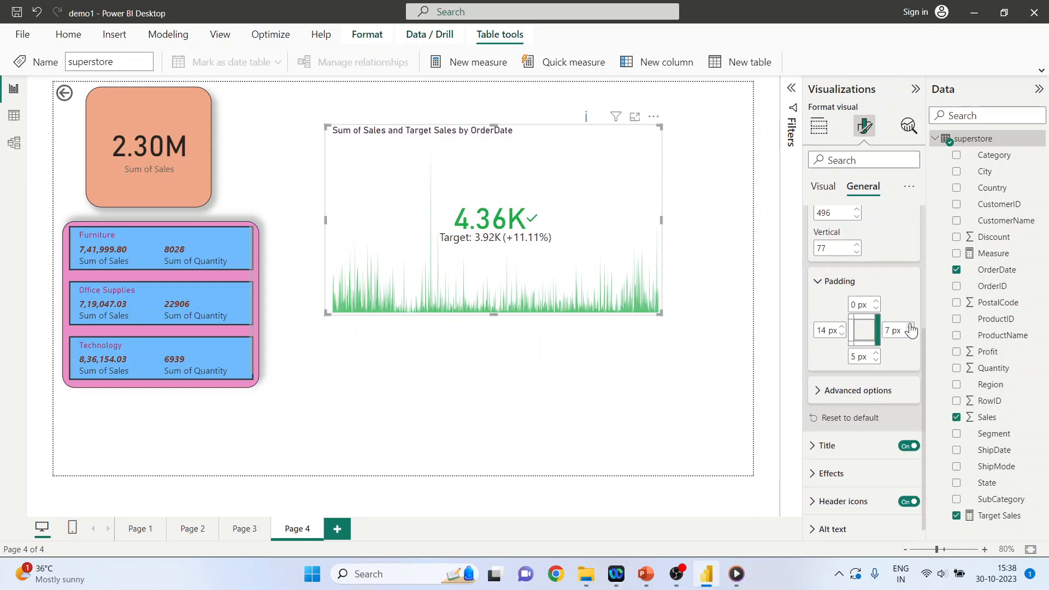
left_click(910, 326)
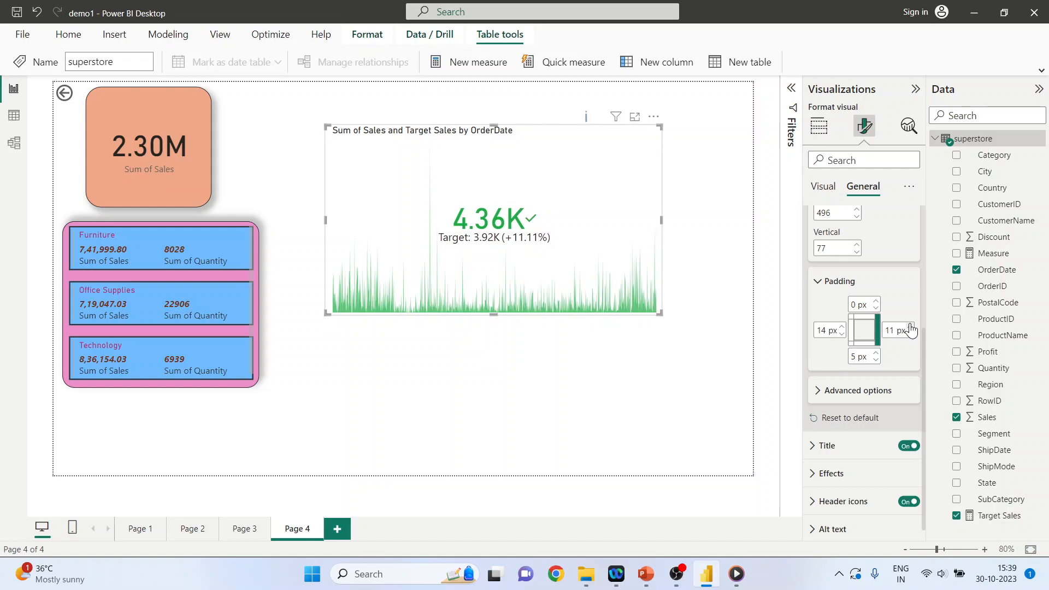
left_click(909, 326)
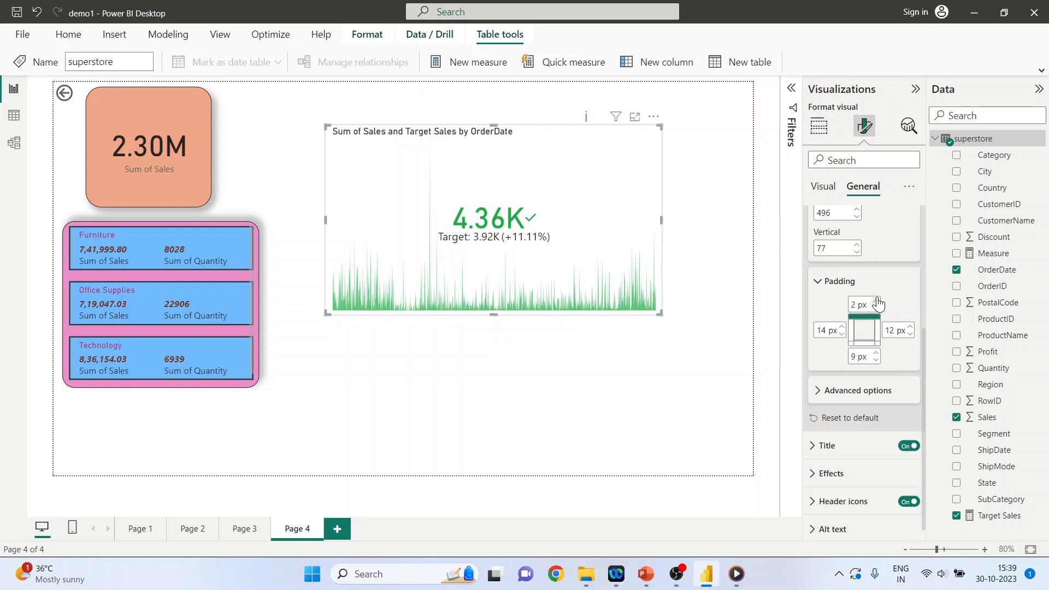
left_click(877, 300)
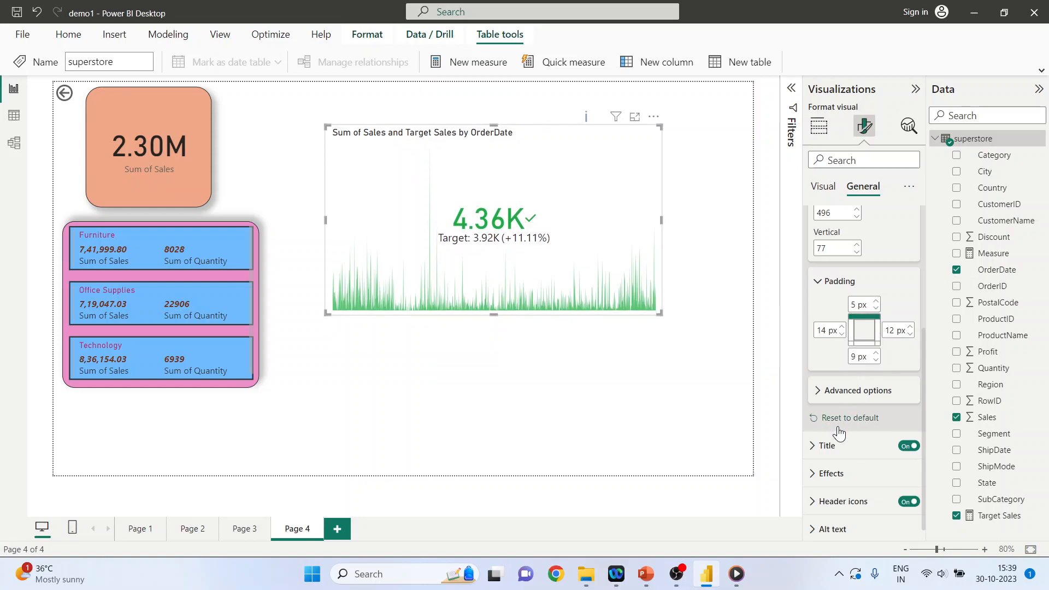
Title the KPI 'Sales and Target Sales by OrderDate' on a light blue background
left_click(825, 446)
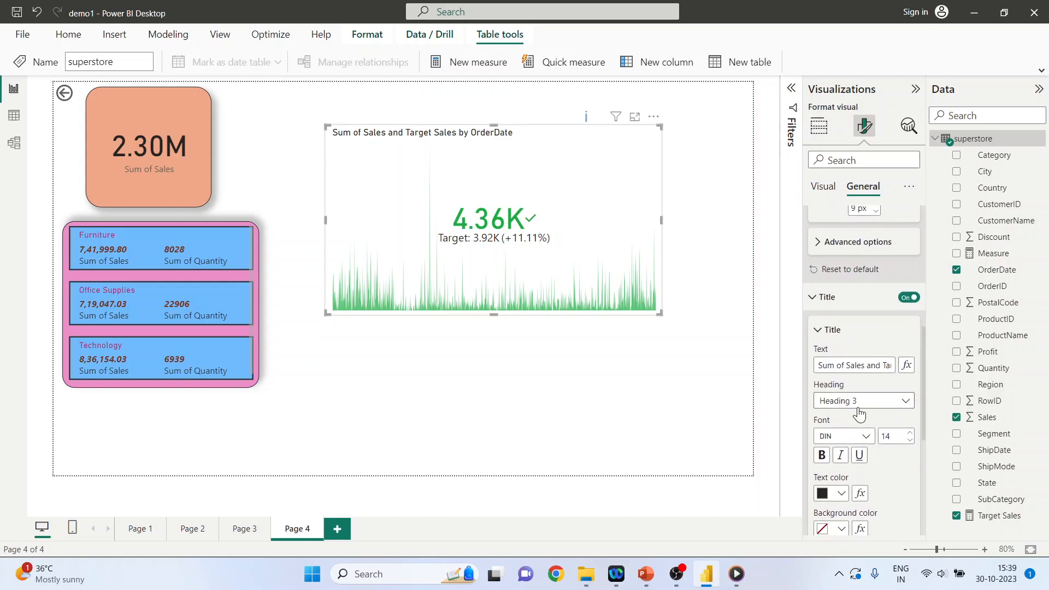
mouse_move(873, 390)
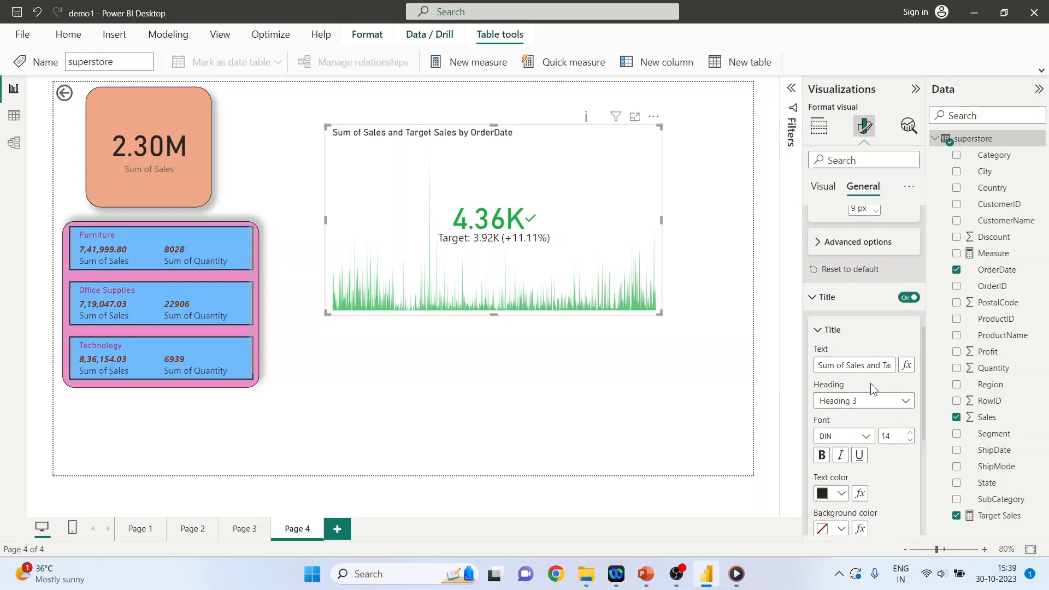
left_click(854, 365)
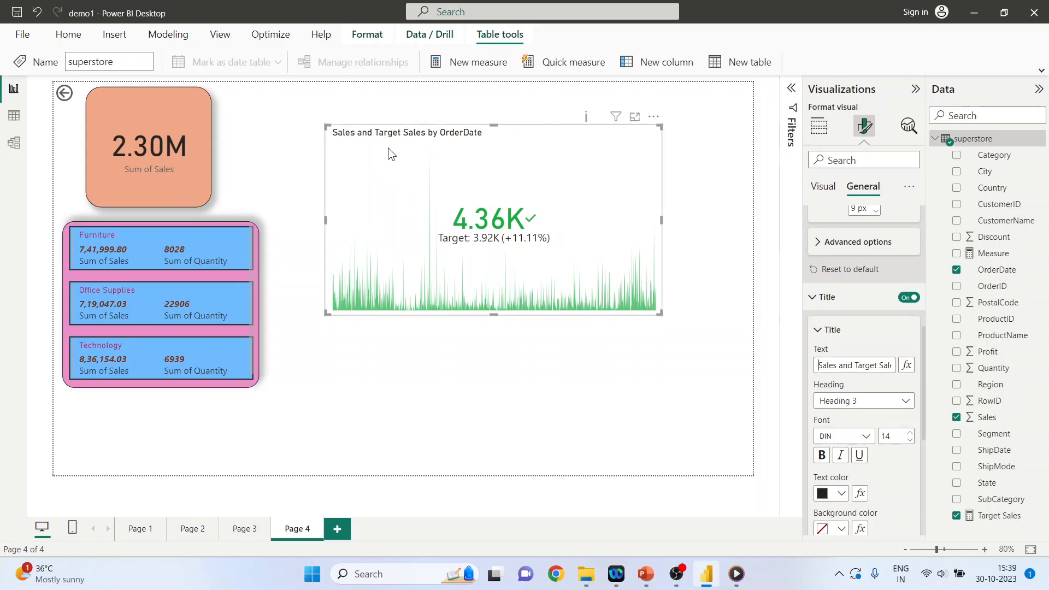
mouse_move(653, 280)
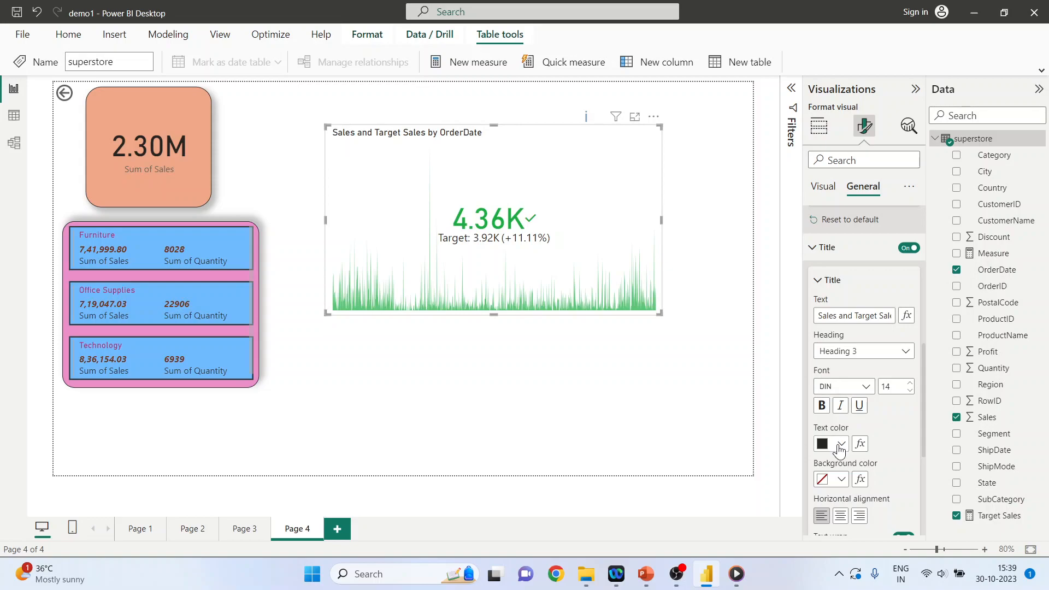
left_click(840, 479)
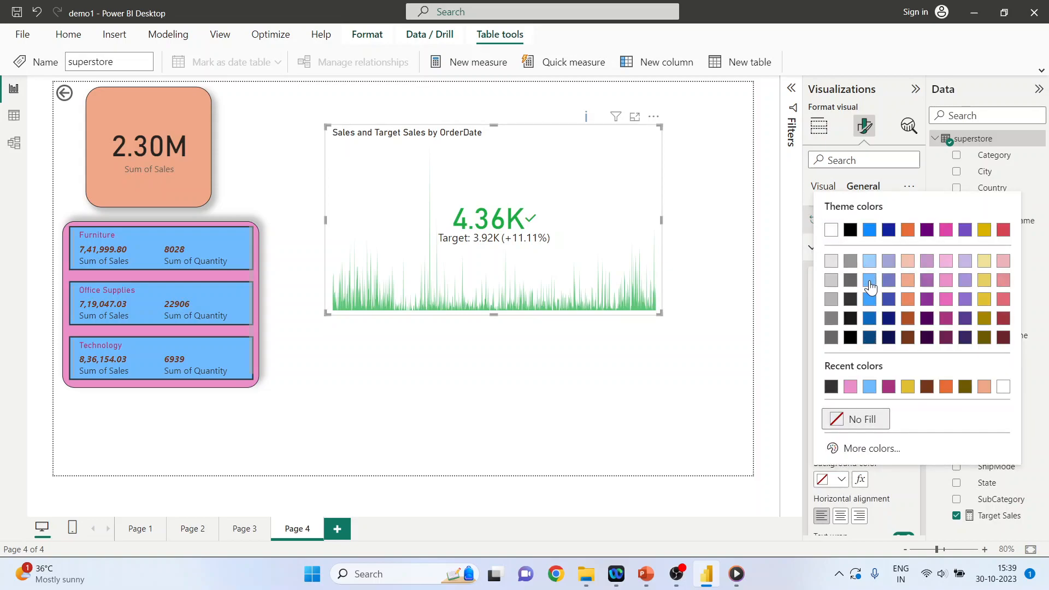
left_click(868, 281)
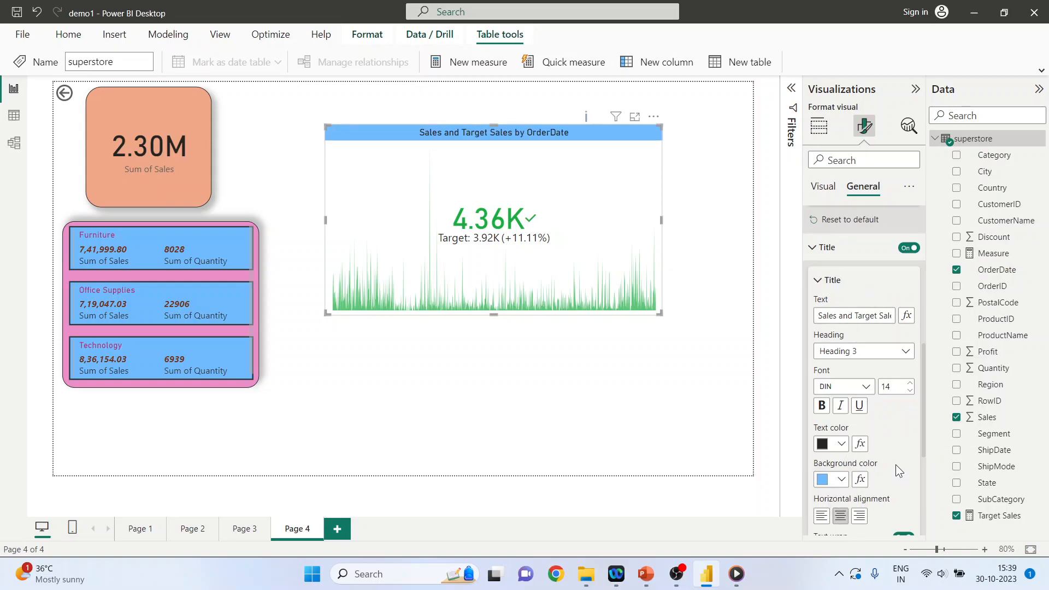
scroll("down", 3)
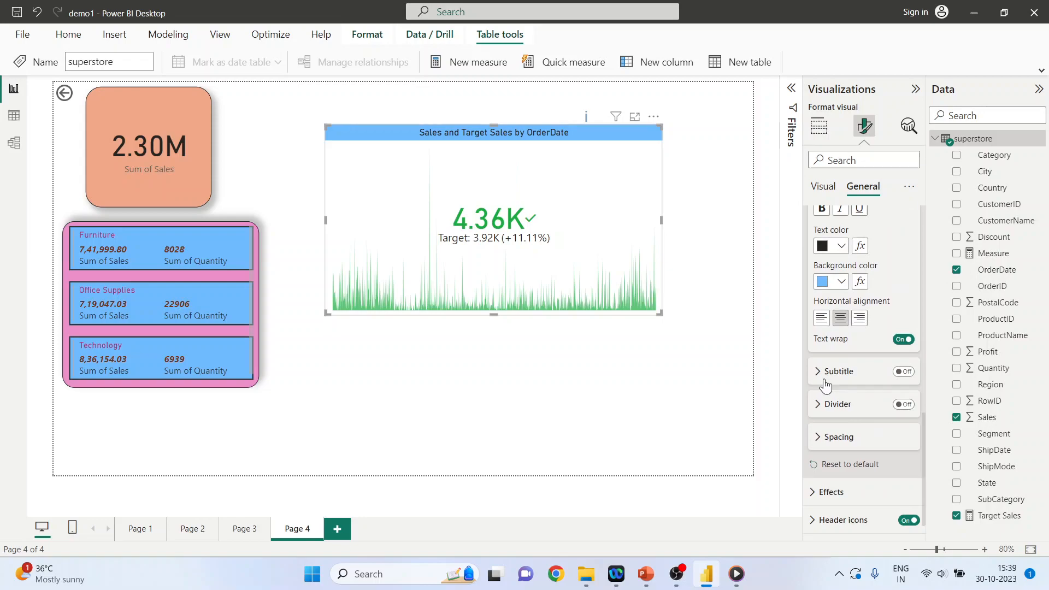
mouse_move(842, 391)
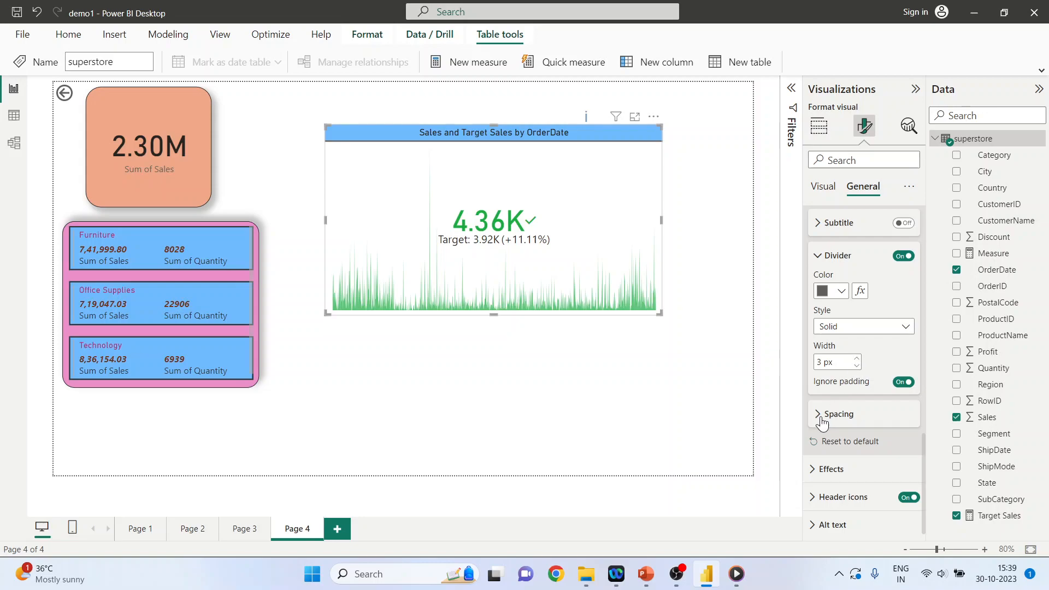
left_click(837, 413)
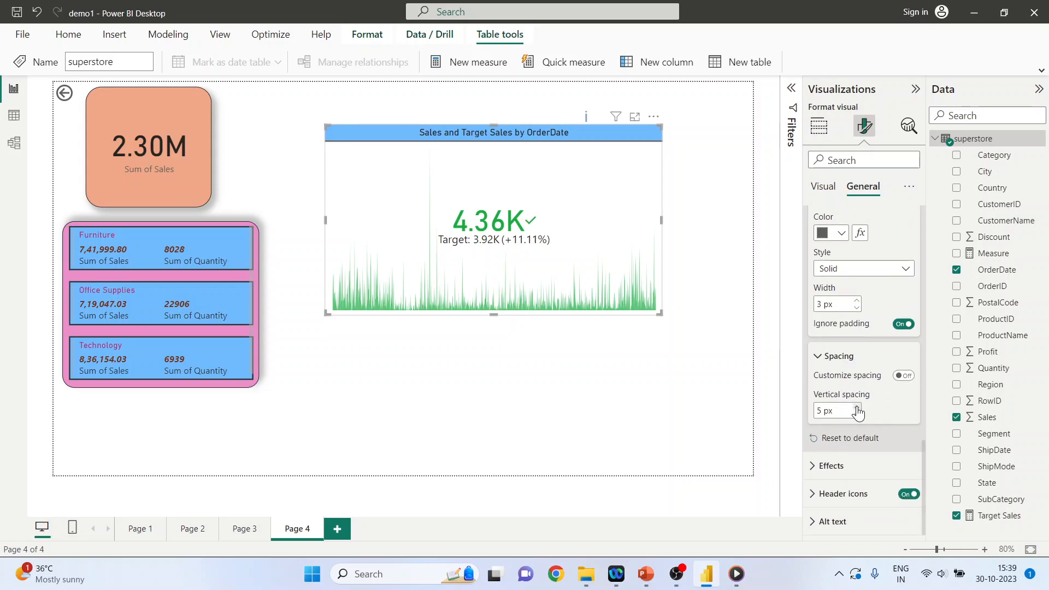
mouse_move(558, 218)
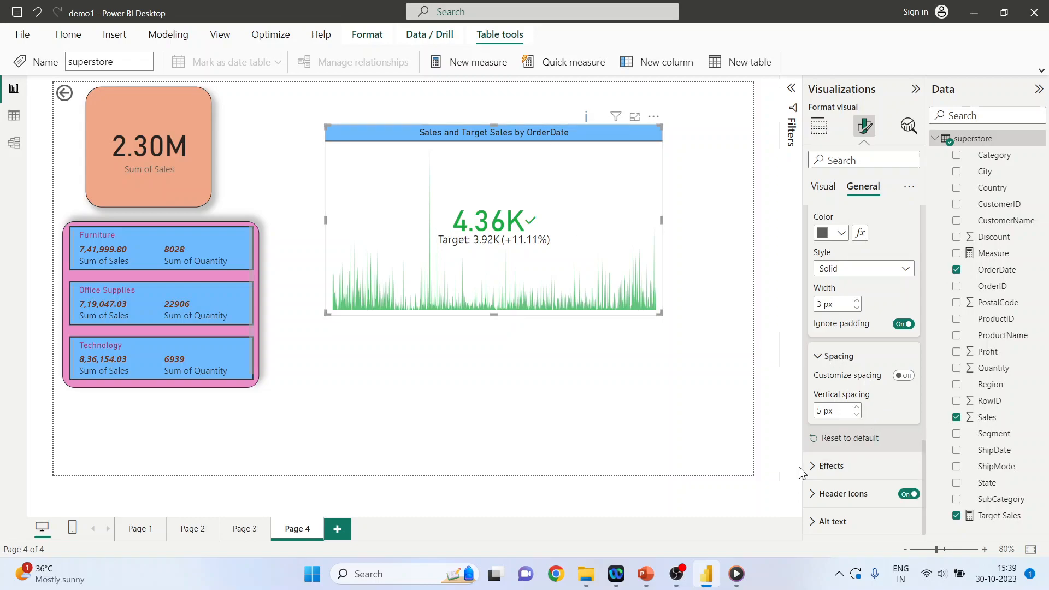
Give the KPI visual a pink background at 51% transparency and a border with 23 px rounded corners
left_click(832, 465)
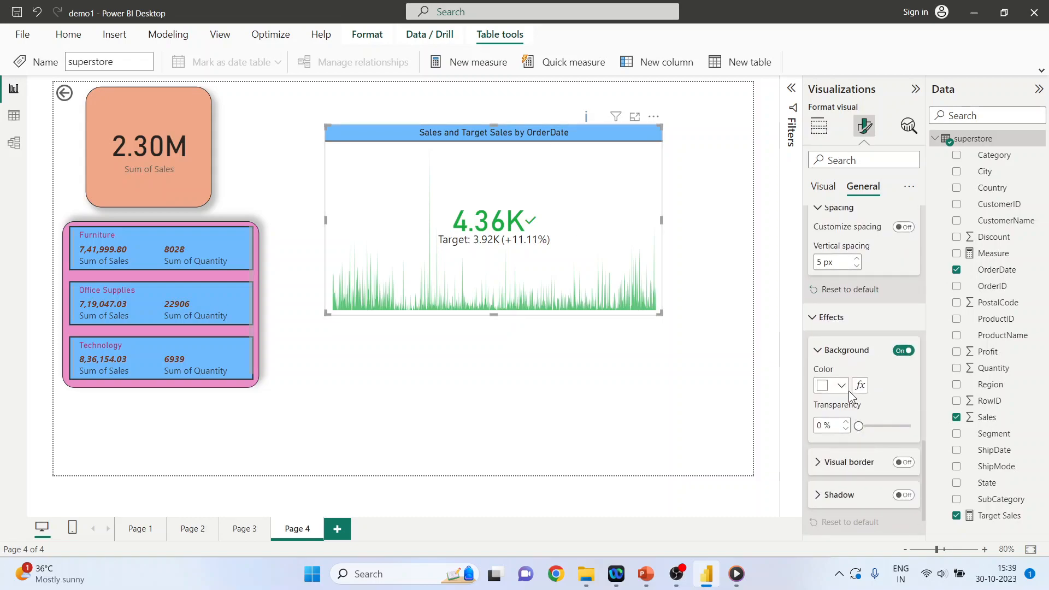
left_click(825, 385)
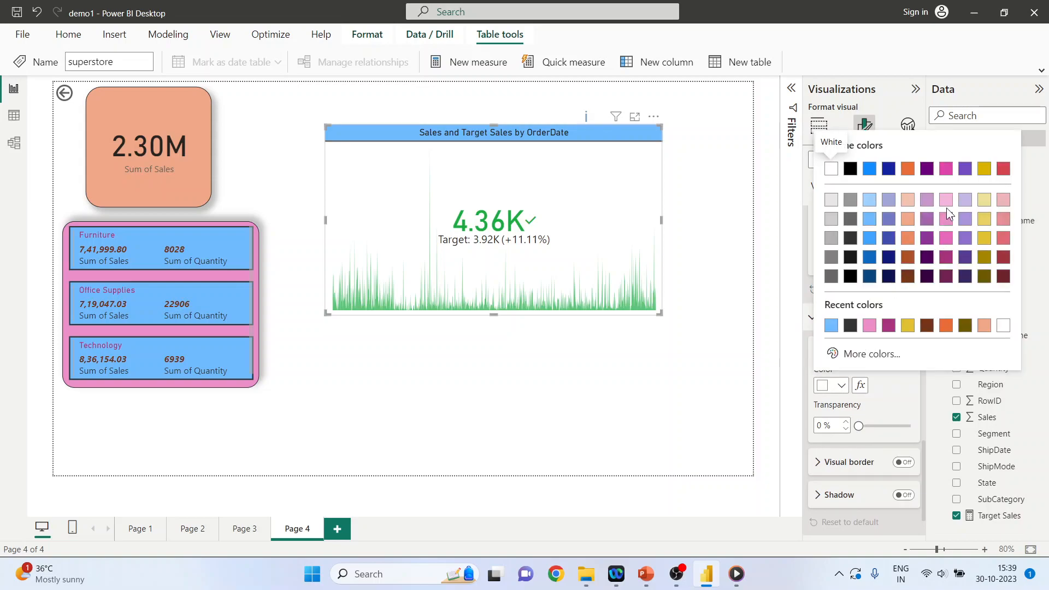
left_click(944, 199)
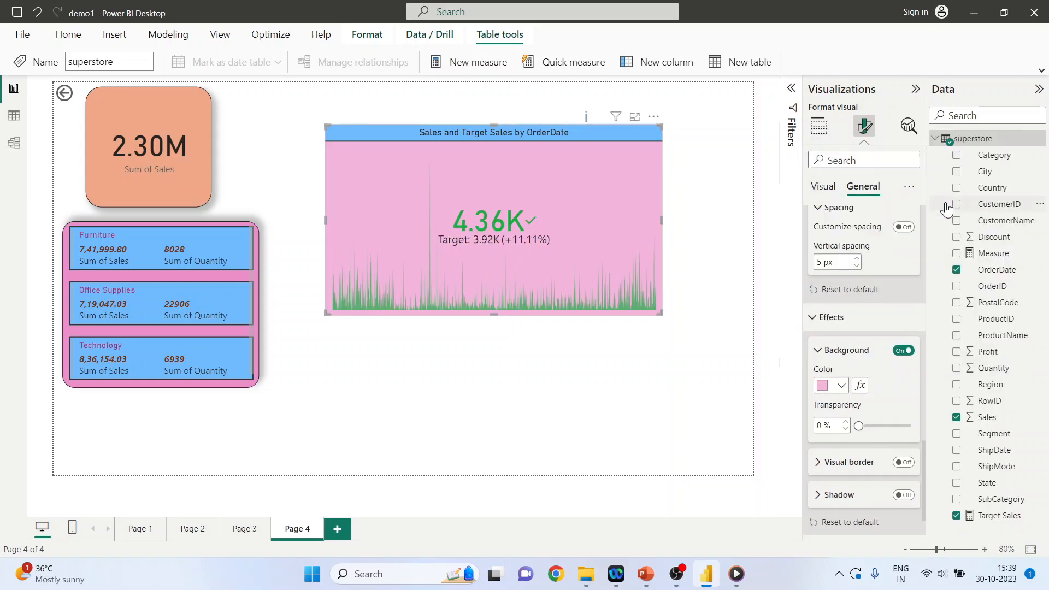
scroll("down", 3)
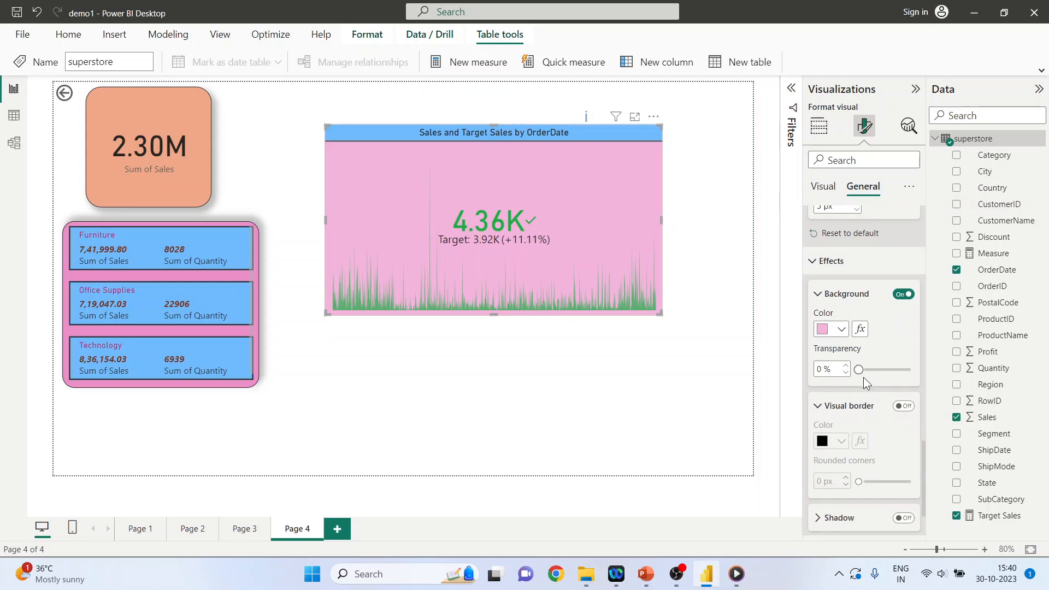
left_click_drag(858, 369, 885, 369)
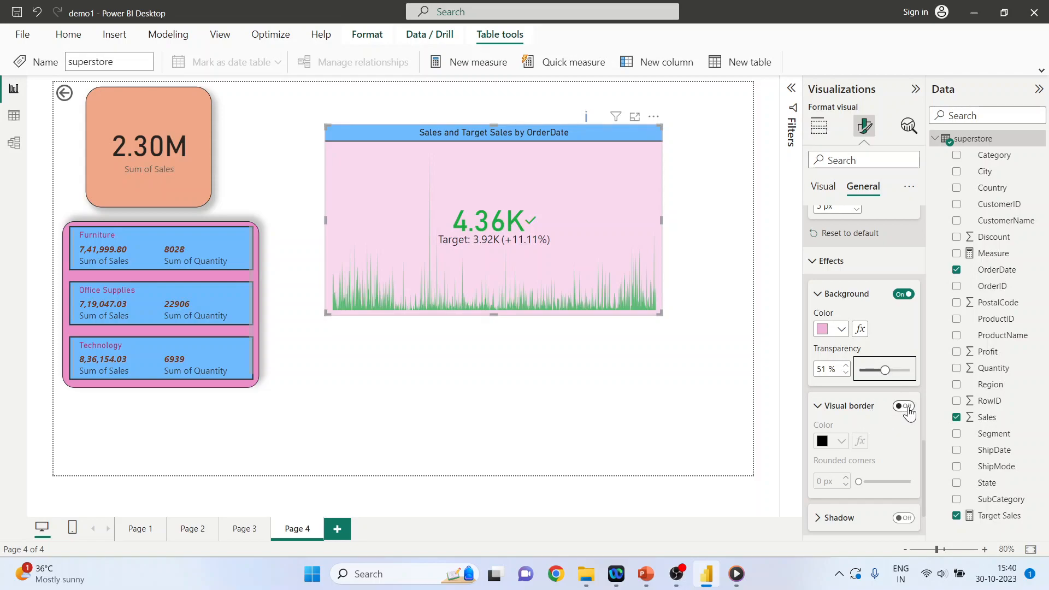
left_click(901, 408)
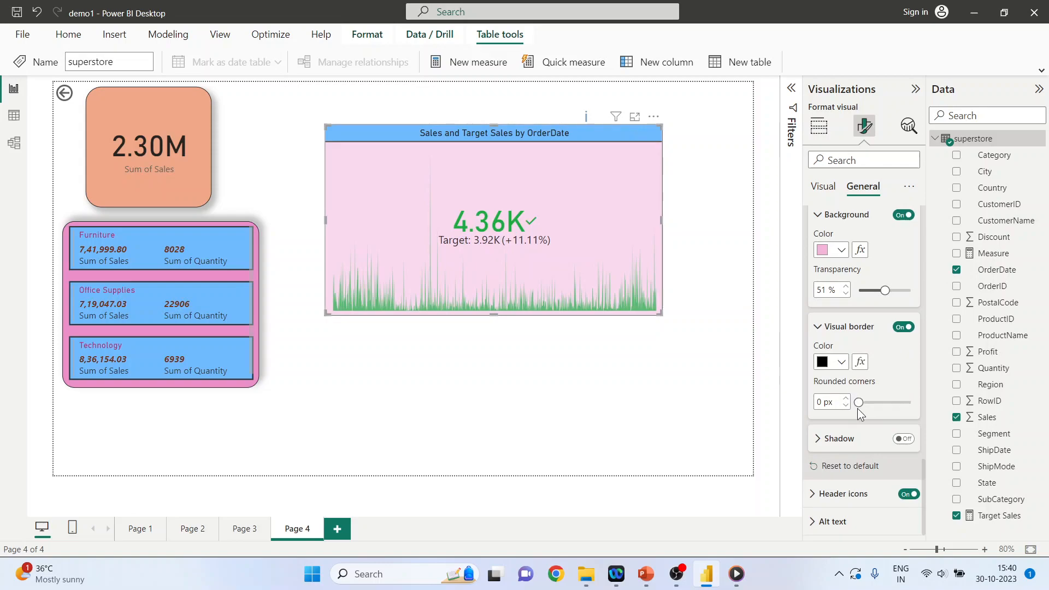
left_click_drag(858, 402, 894, 402)
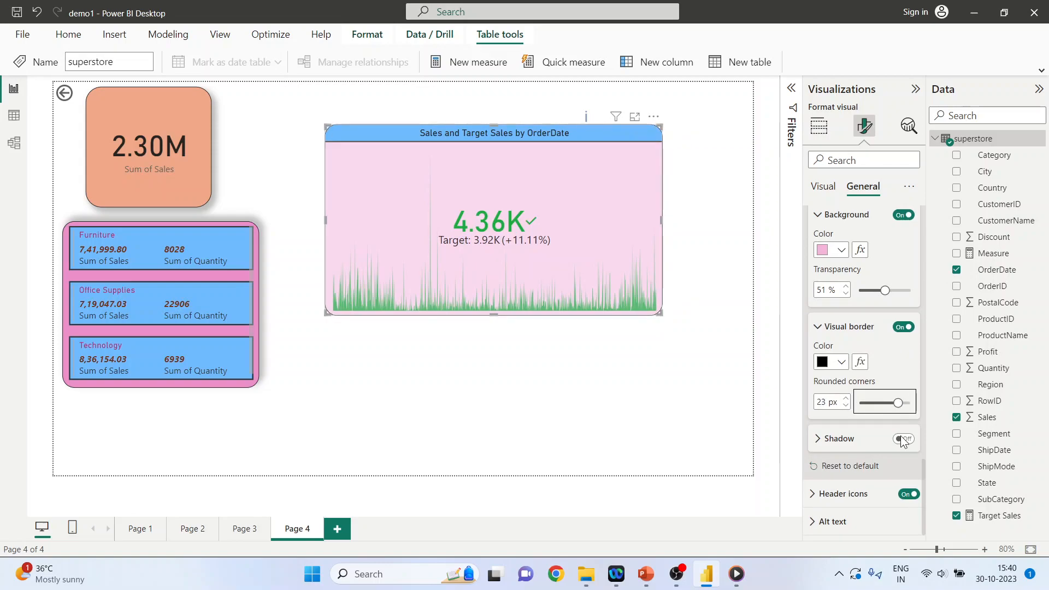
Turn on the visual's shadow and set its position to Left
left_click(902, 438)
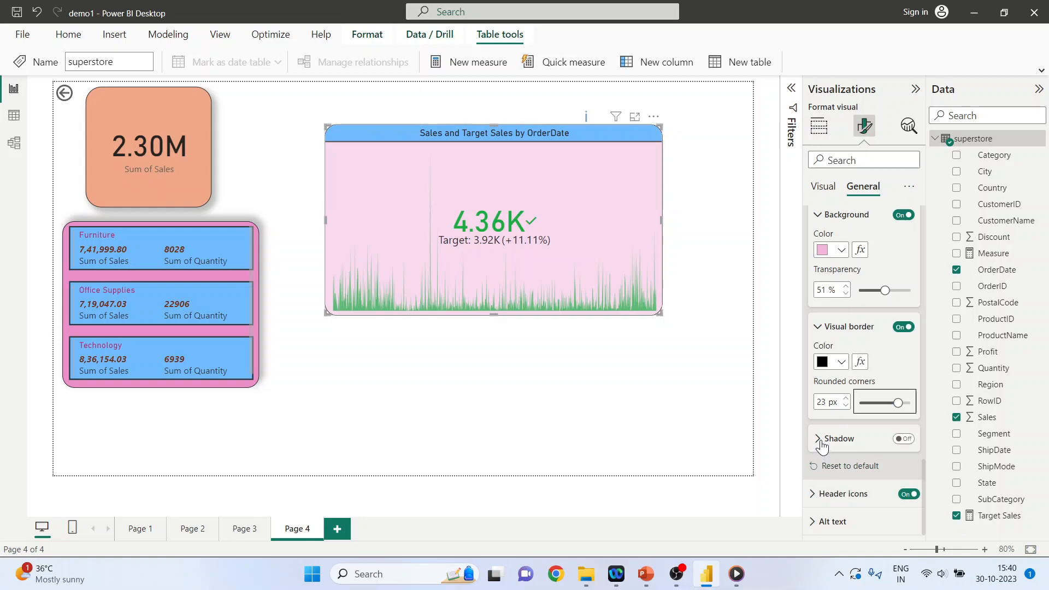
left_click(902, 438)
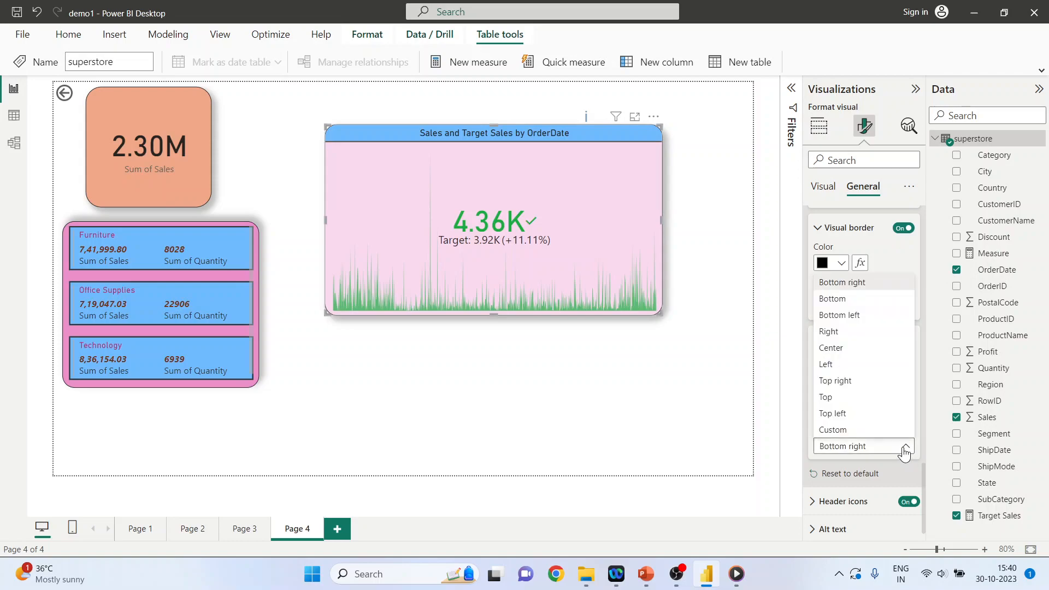
mouse_move(870, 397)
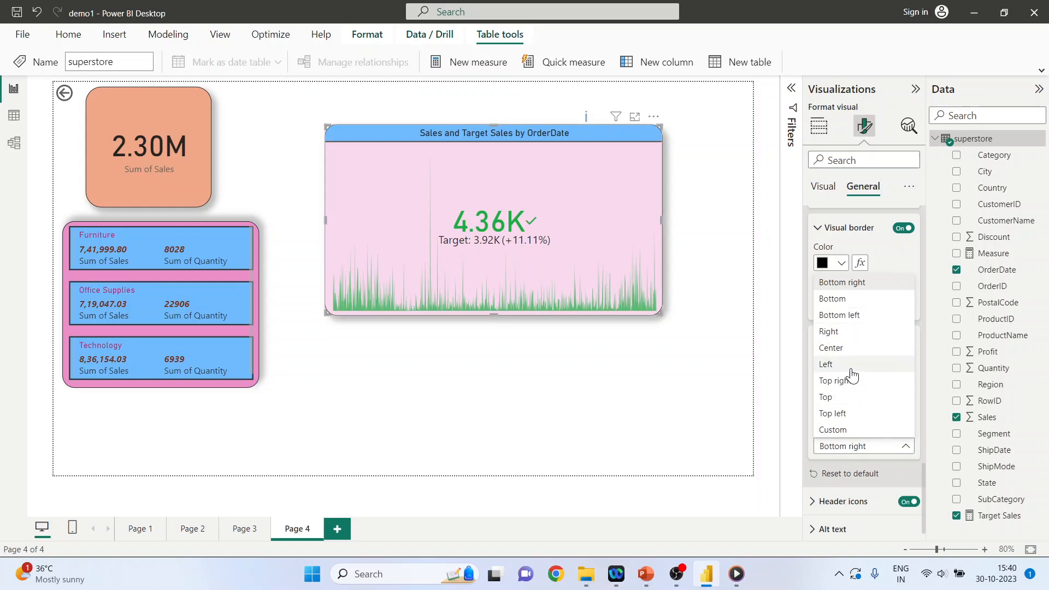
left_click(842, 446)
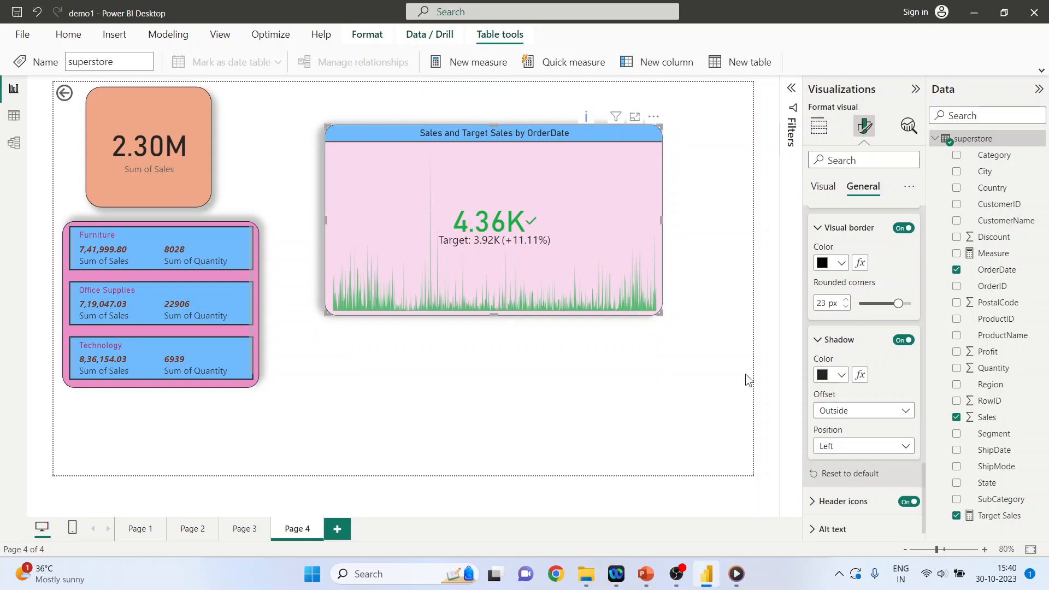
mouse_move(634, 118)
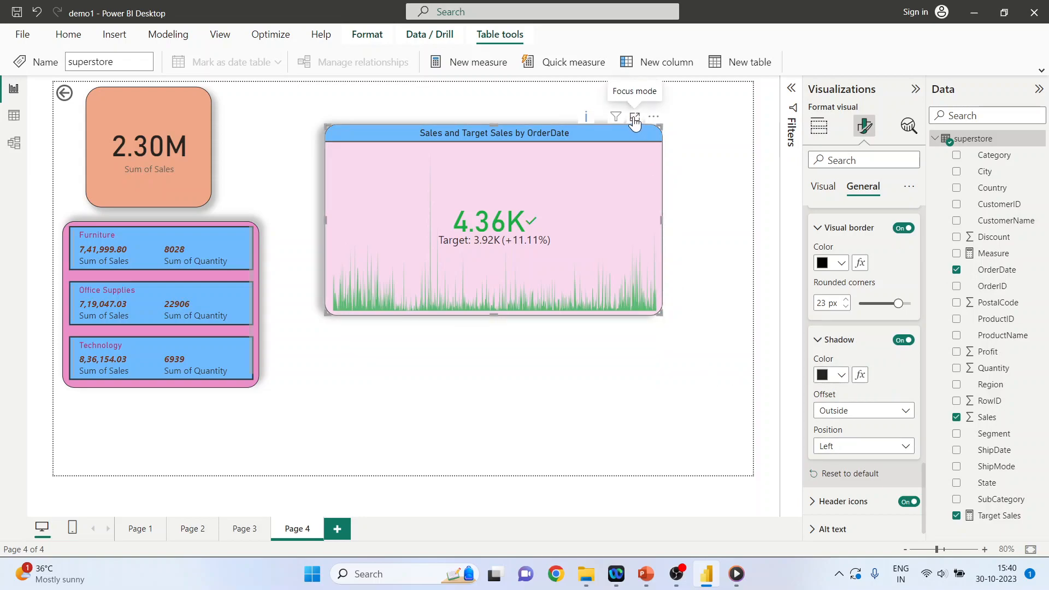
left_click(634, 117)
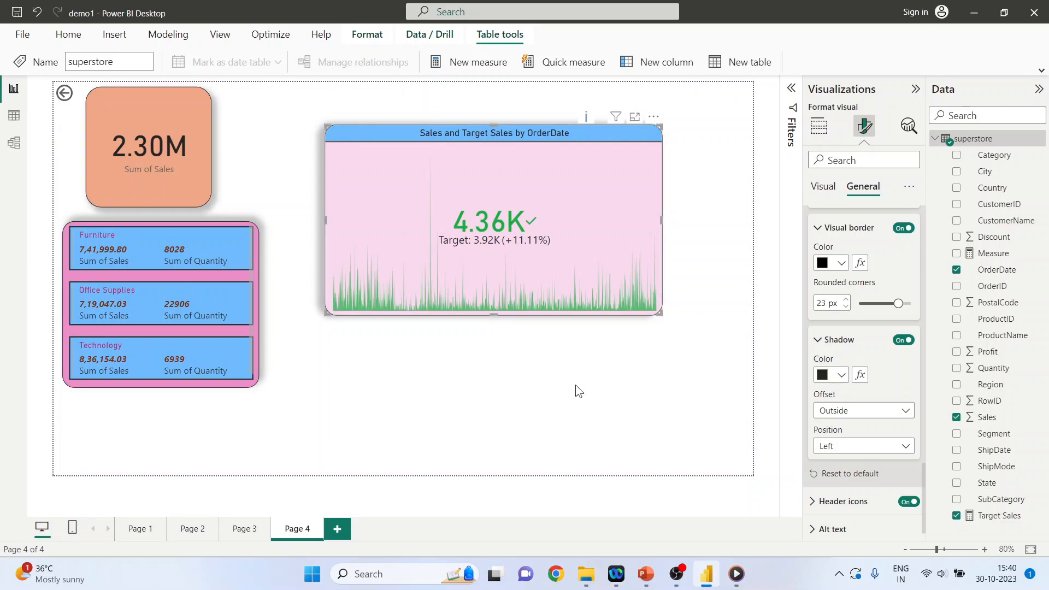
mouse_move(841, 501)
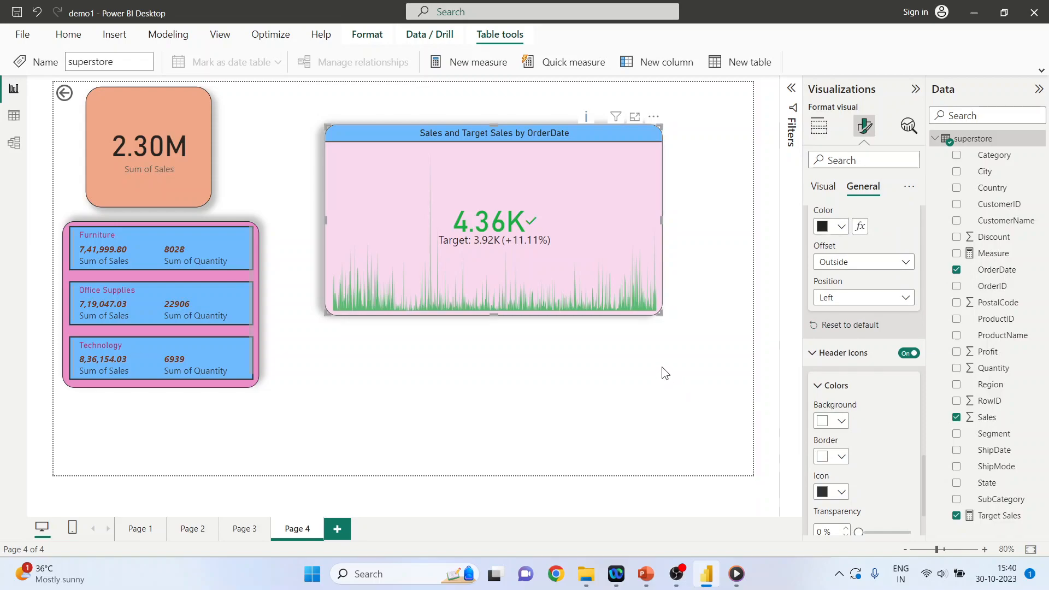
mouse_move(614, 117)
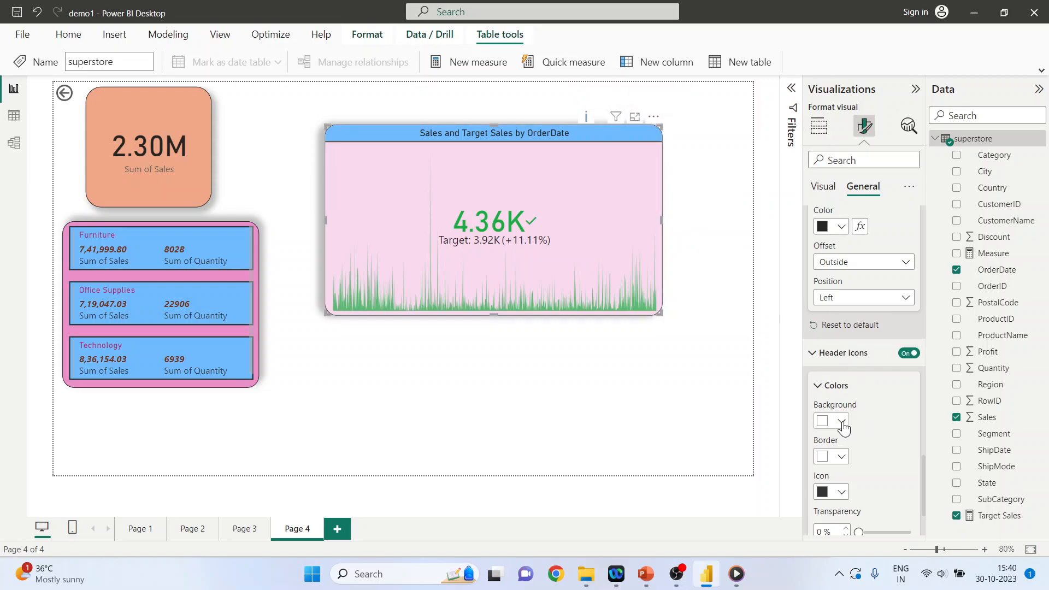
left_click(843, 420)
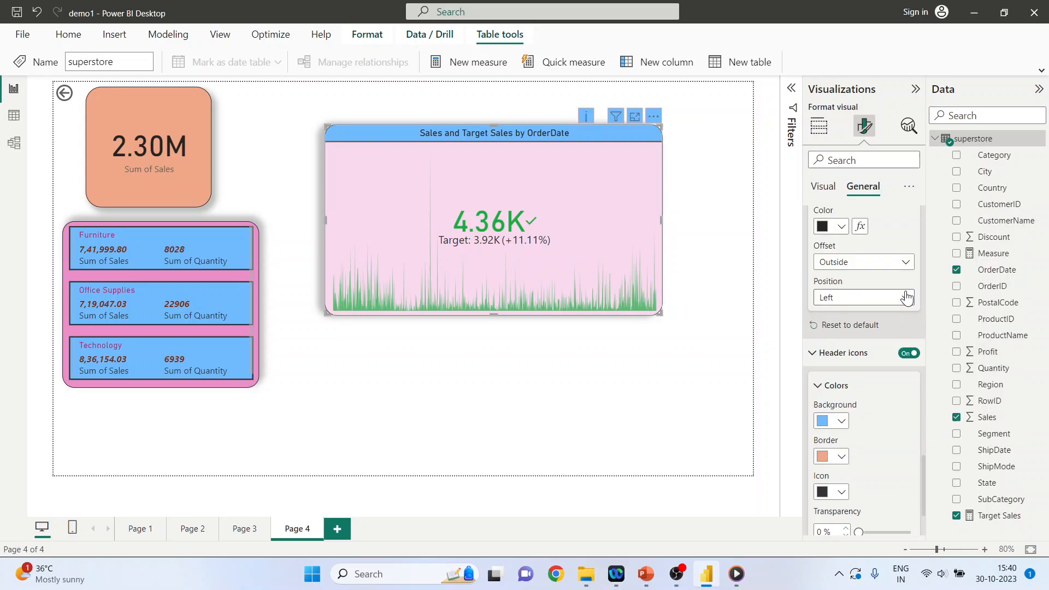
left_click(840, 226)
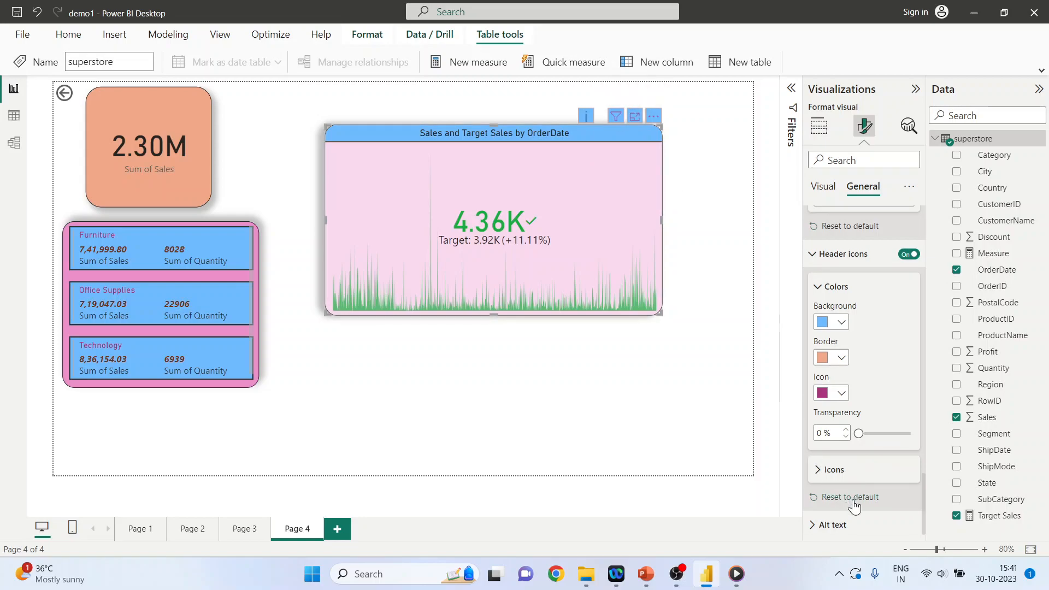
left_click(849, 496)
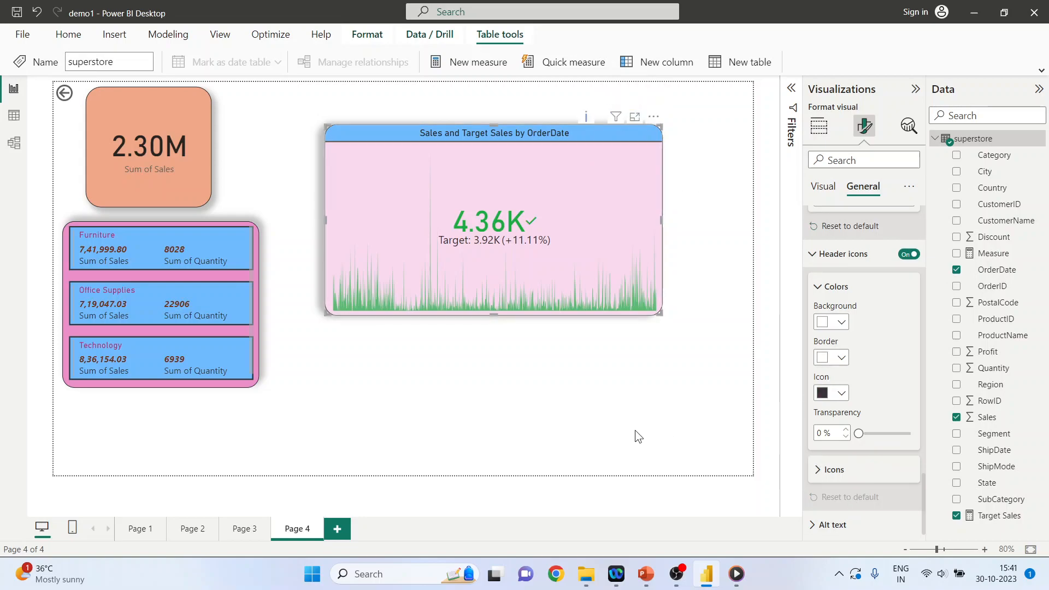